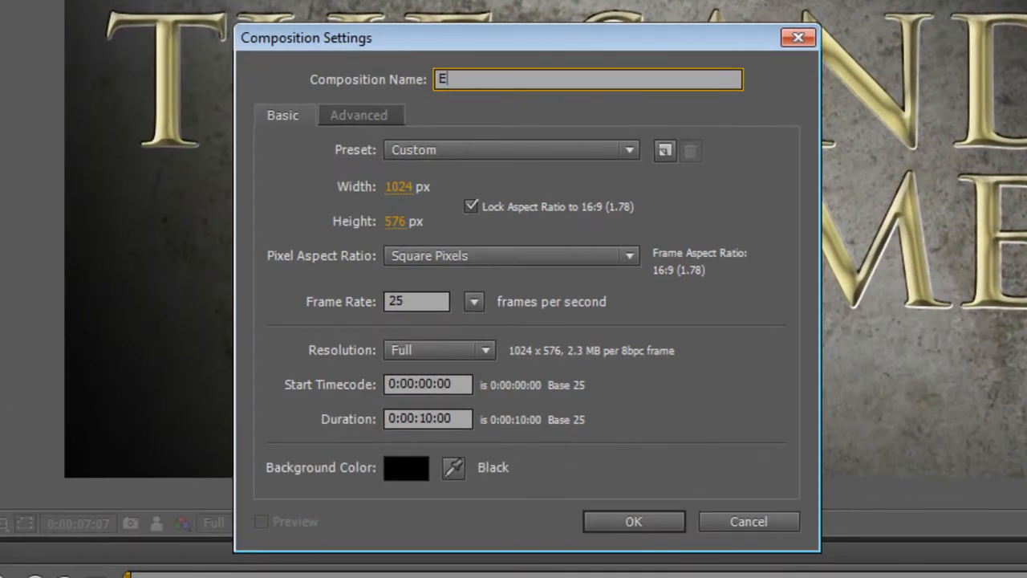
Step: Name the new composition 'Engraved Text' and confirm the 1024×576, 25 fps, 10 s settings
text(ngraved Tex)
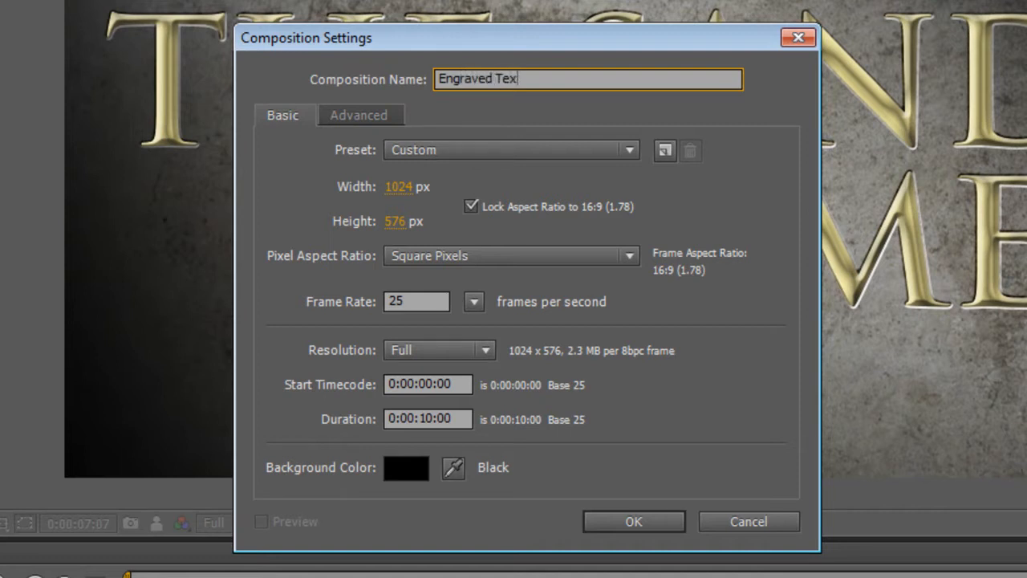
text(t)
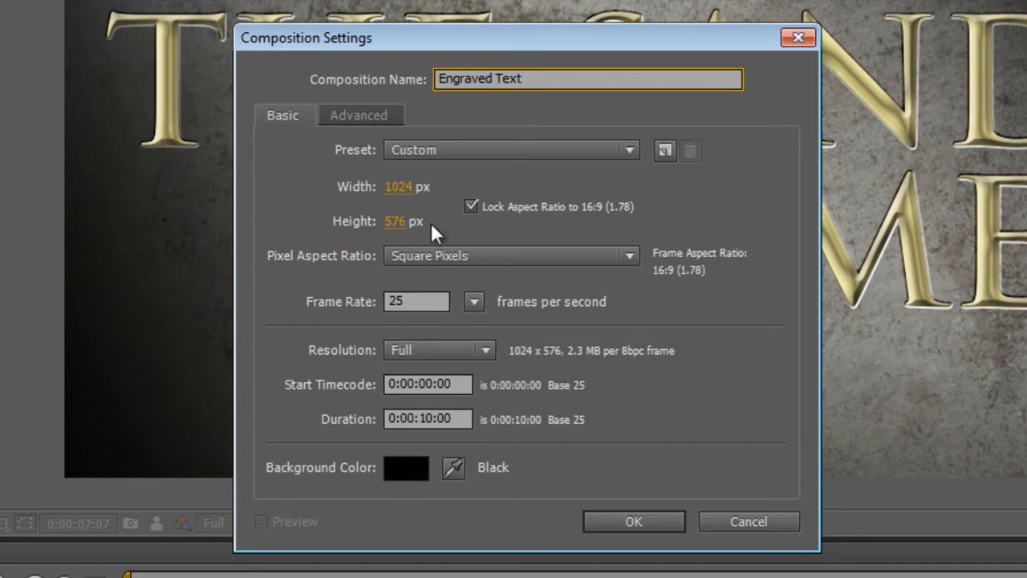
mouse_move(439, 417)
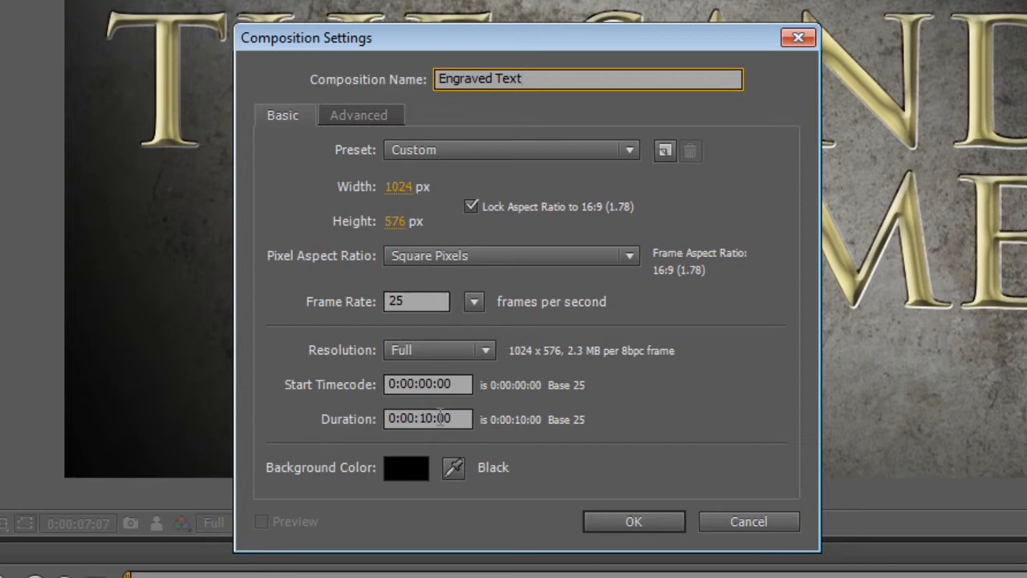
click(633, 520)
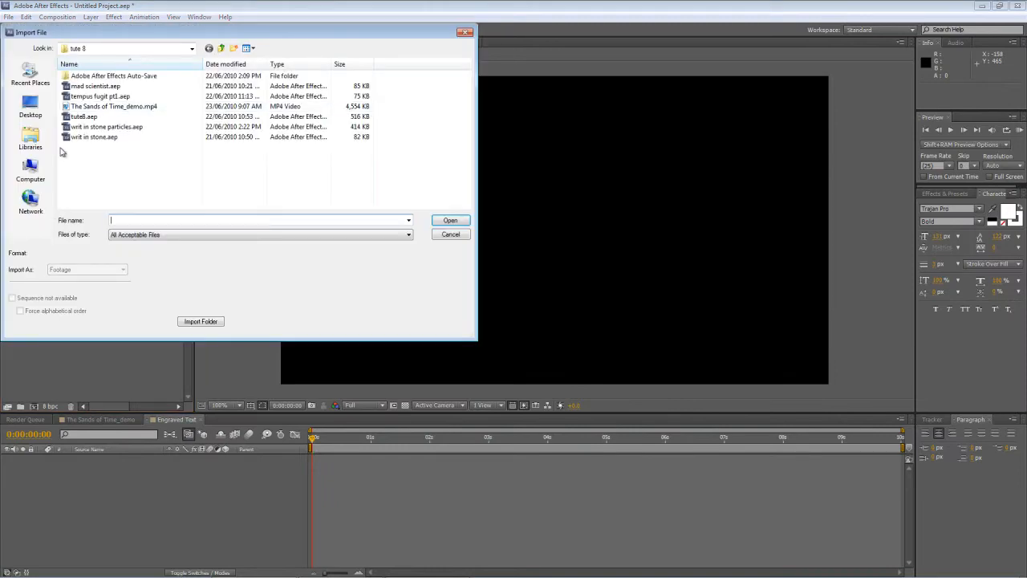
Step: Import the stone JPG from the Desktop and rename it 'stone texture'
click(29, 106)
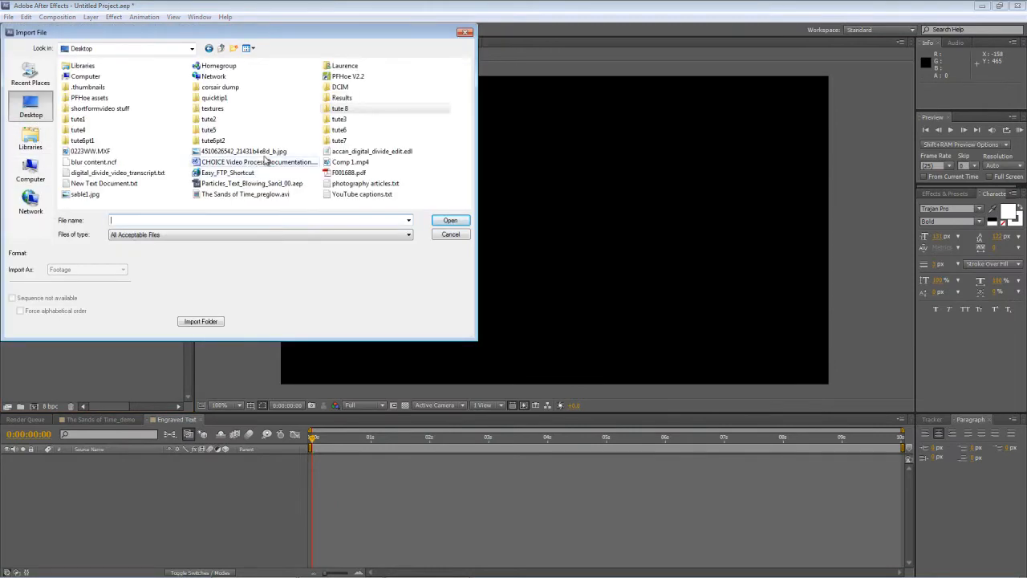
click(450, 220)
text(stone)
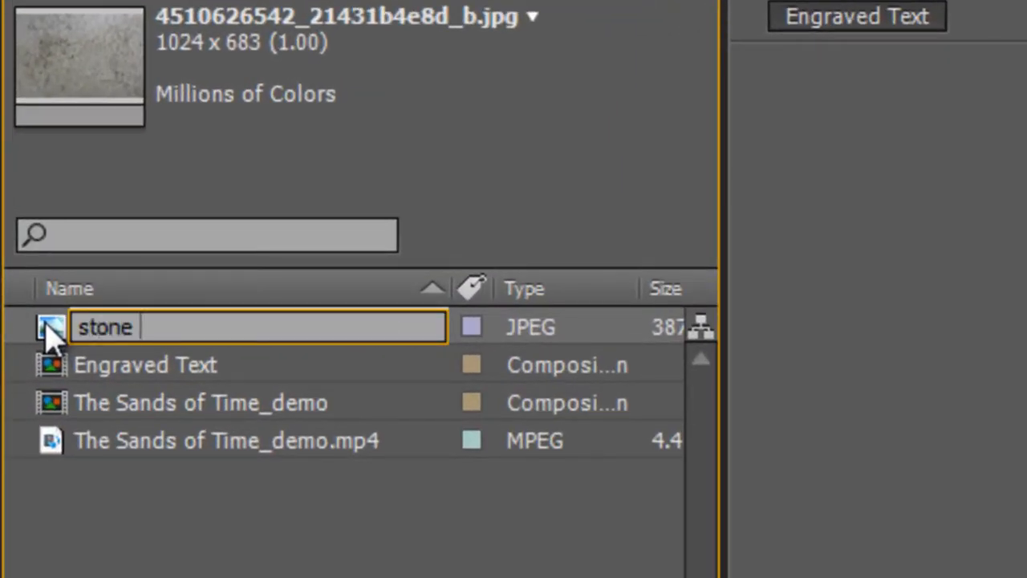
text(texture)
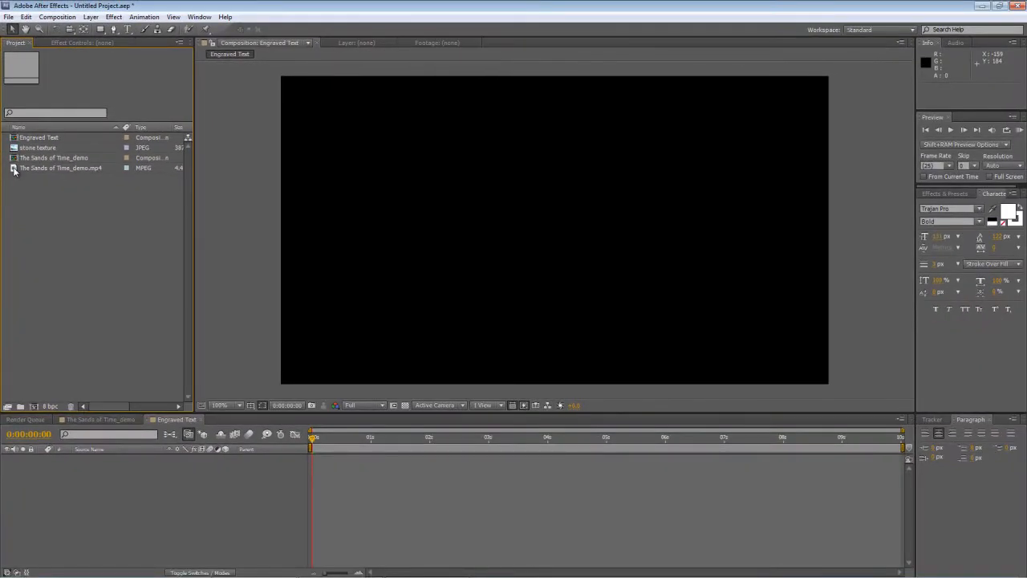
double_click(38, 148)
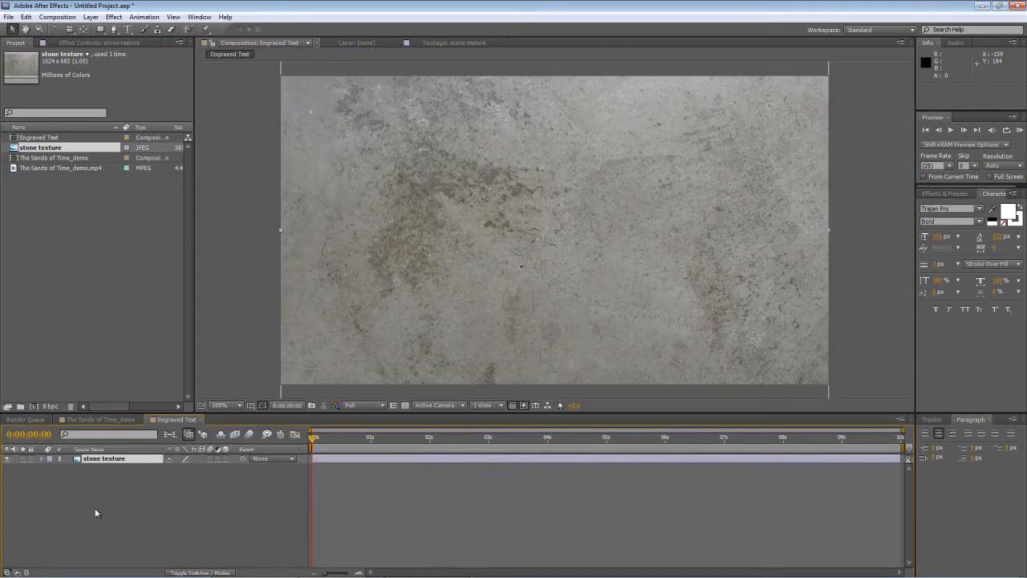
mouse_move(517, 279)
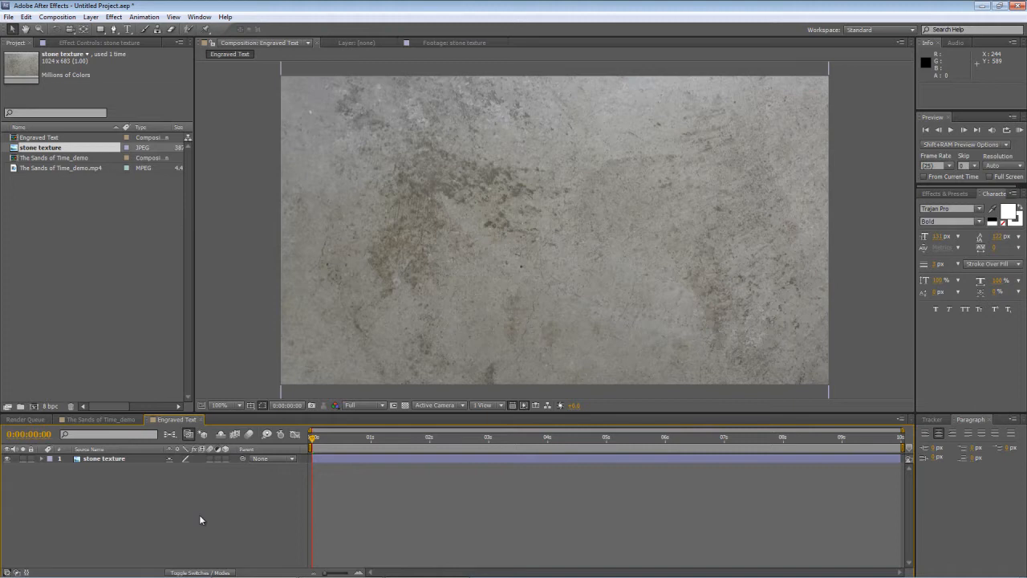
Step: Add the white bold Trajan Pro 'ENGRAVED TEXT' layer centred over the stone
click(127, 29)
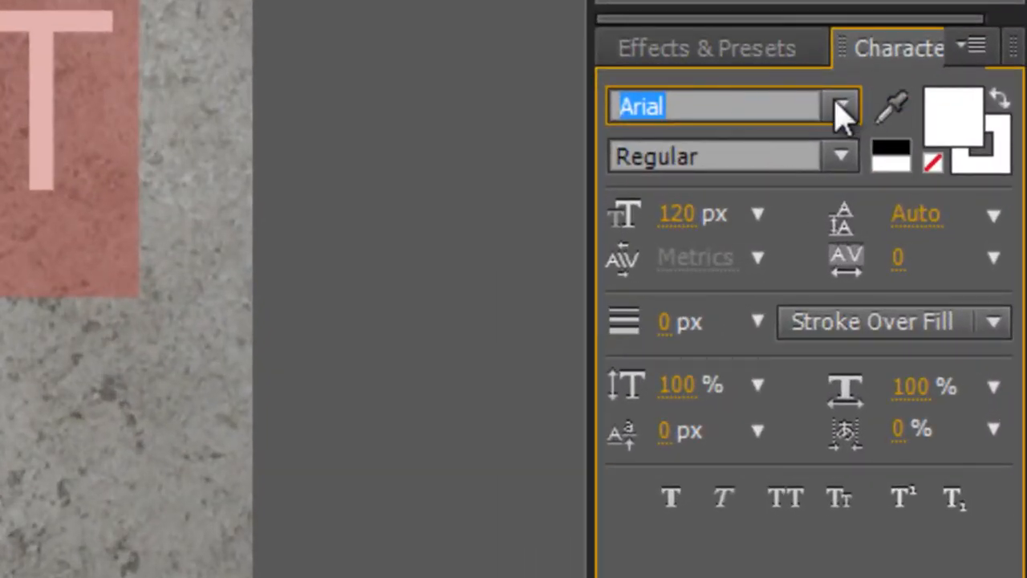
text(Raavi)
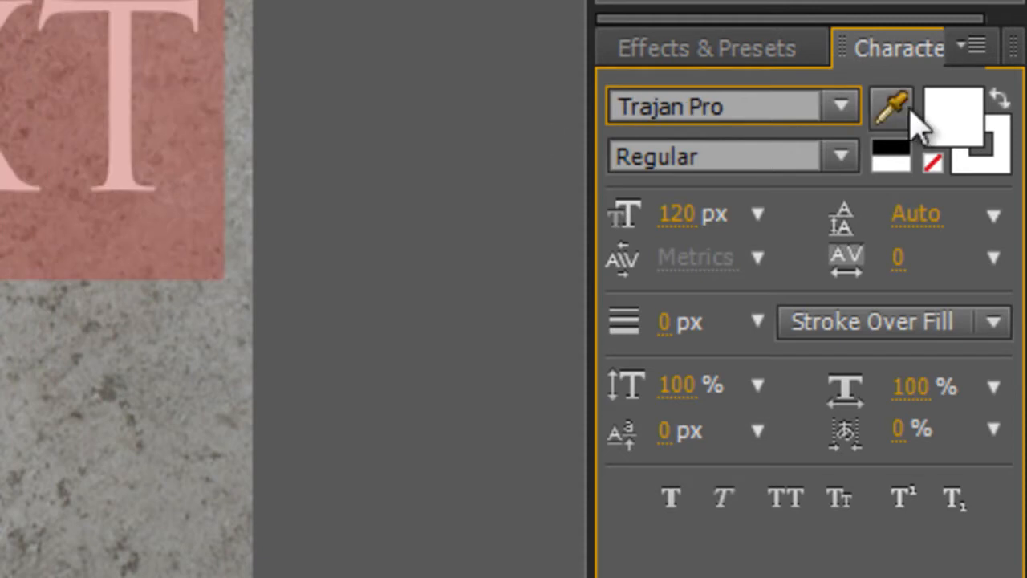
click(722, 155)
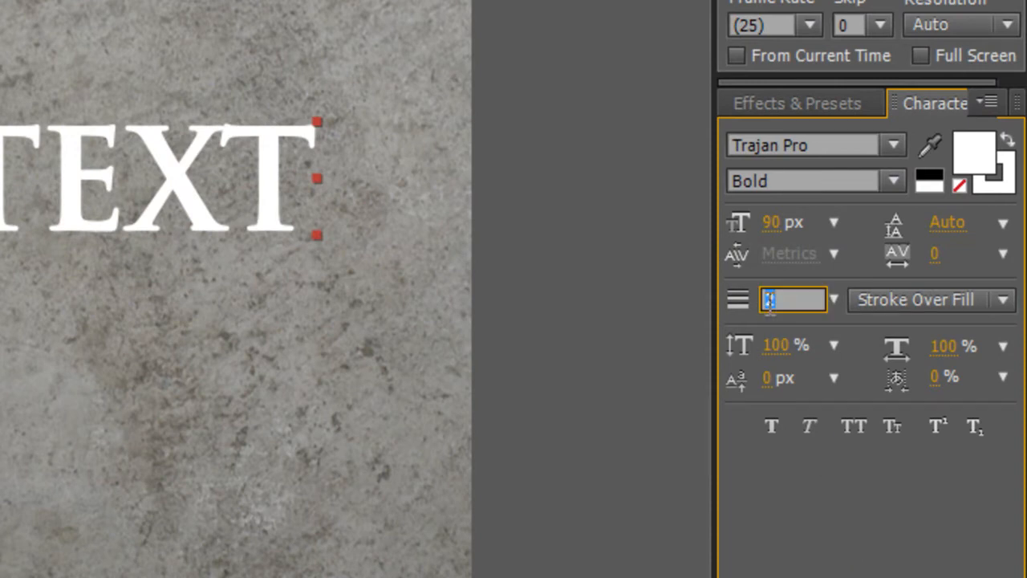
text(3)
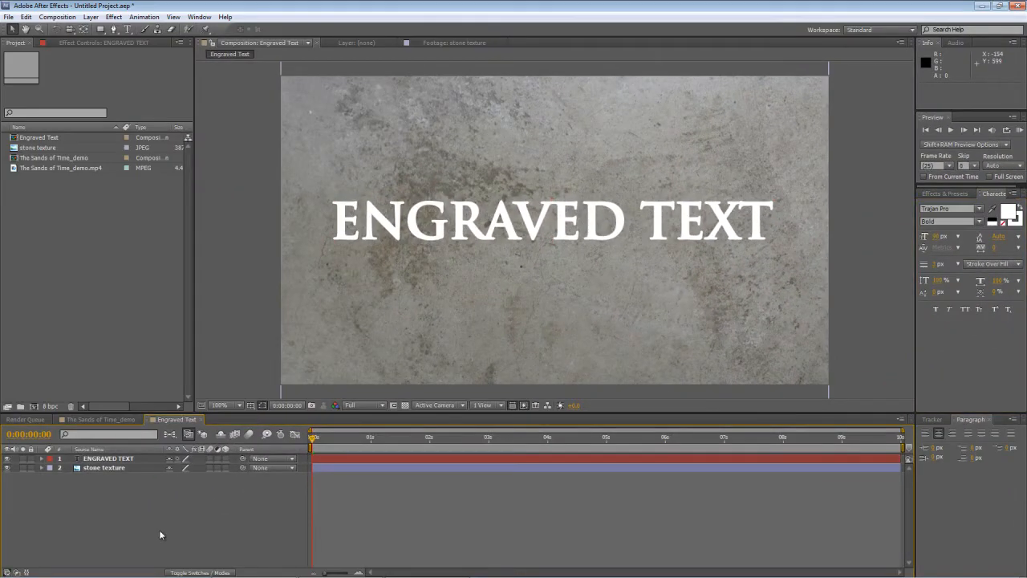
Step: Apply a Bevel and Emboss layer style to the ENGRAVED TEXT layer
right_click(109, 459)
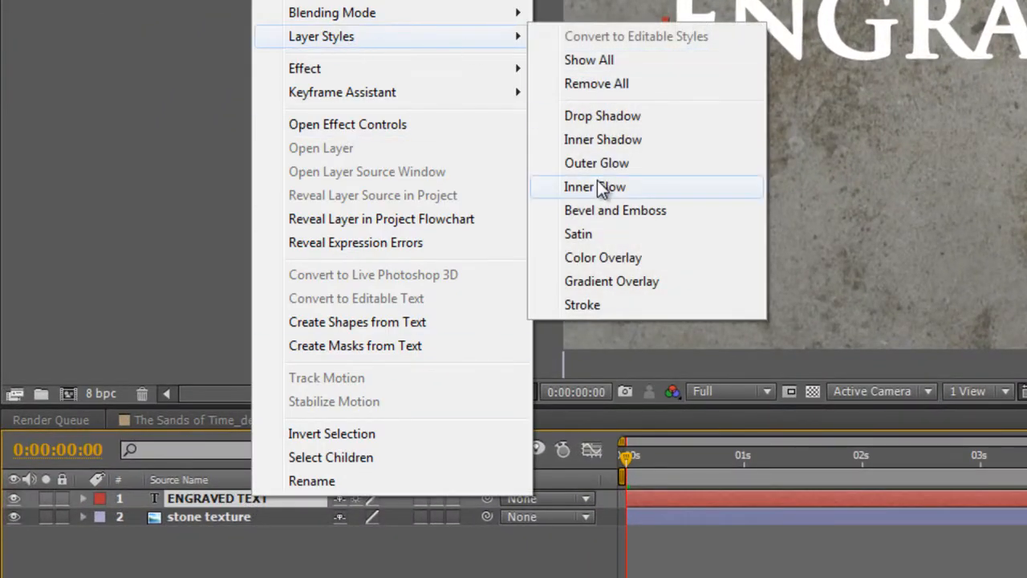
click(593, 186)
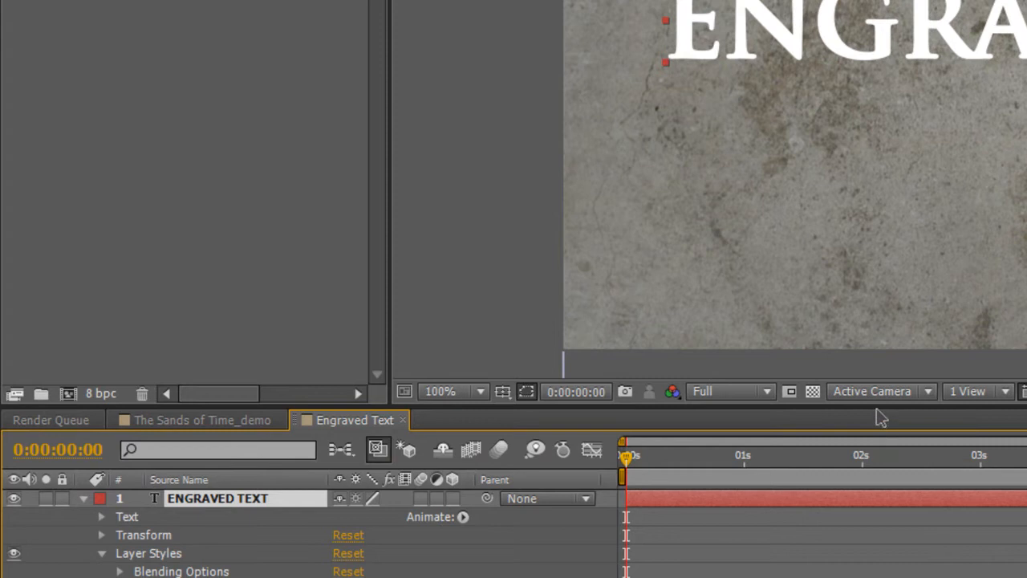
mouse_move(514, 404)
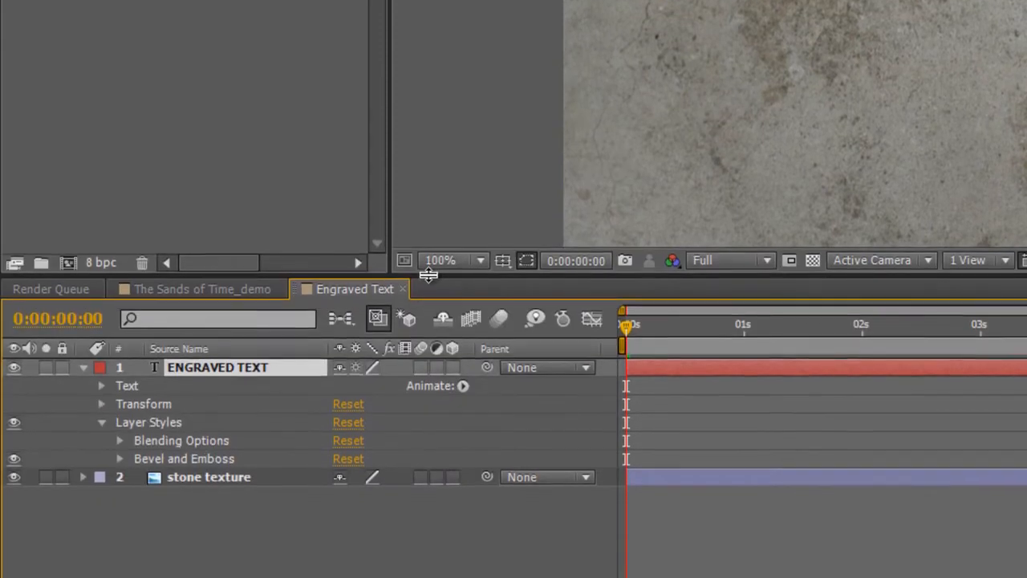
Step: Set the bevel to Inner Bevel, Chisel Hard technique, direction Down, size 15
click(119, 459)
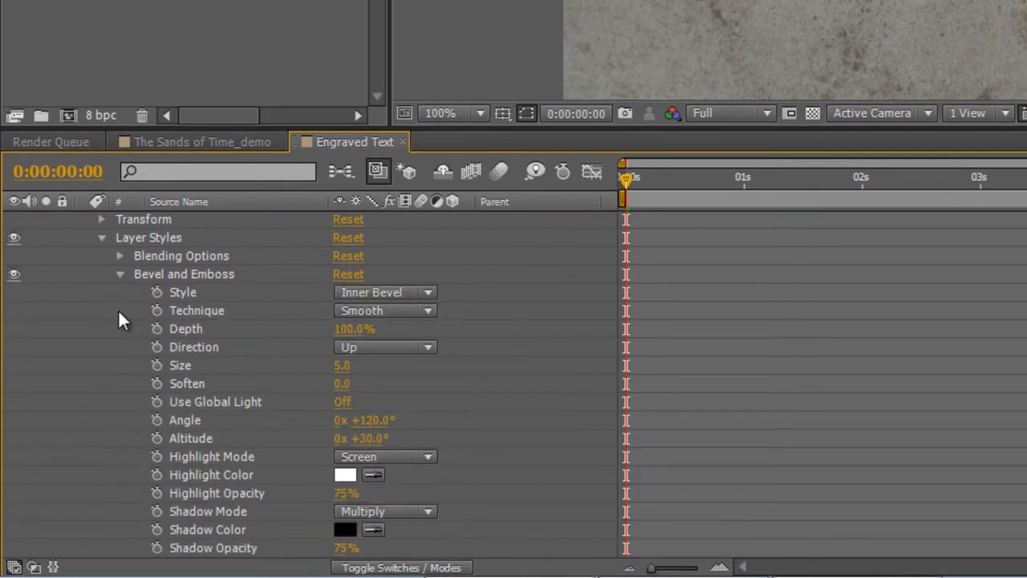
mouse_move(471, 315)
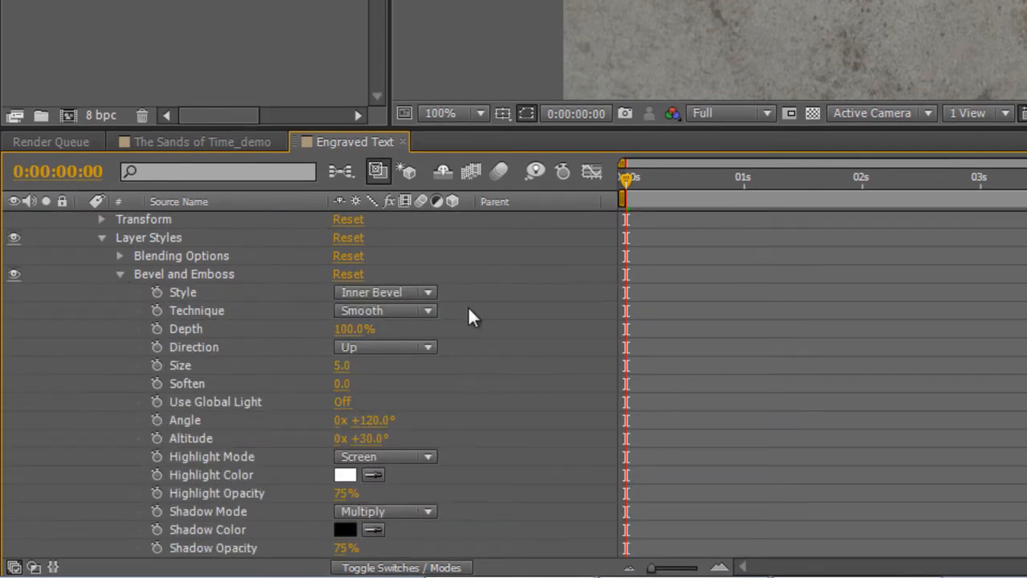
click(385, 292)
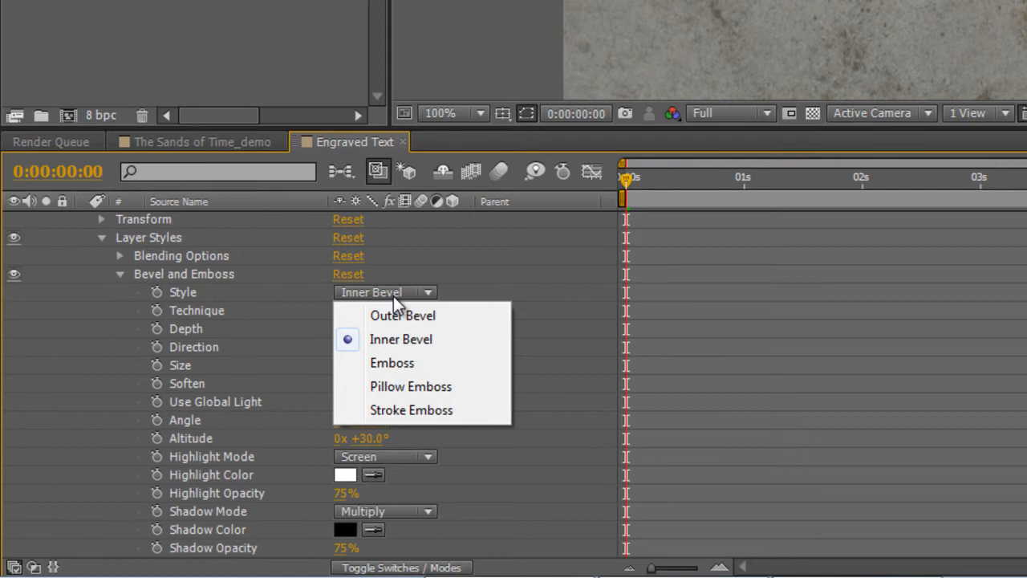
click(385, 312)
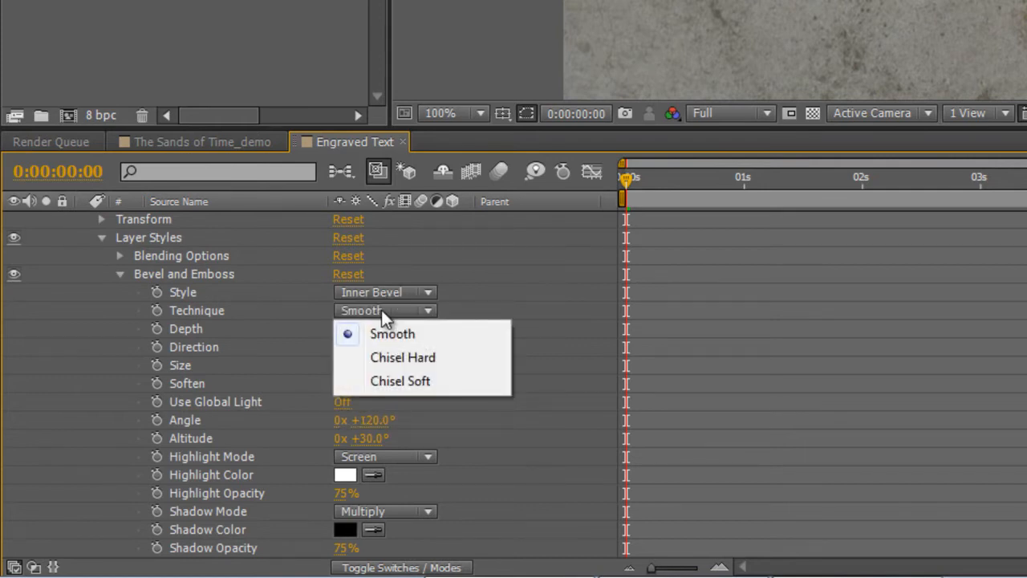
click(402, 356)
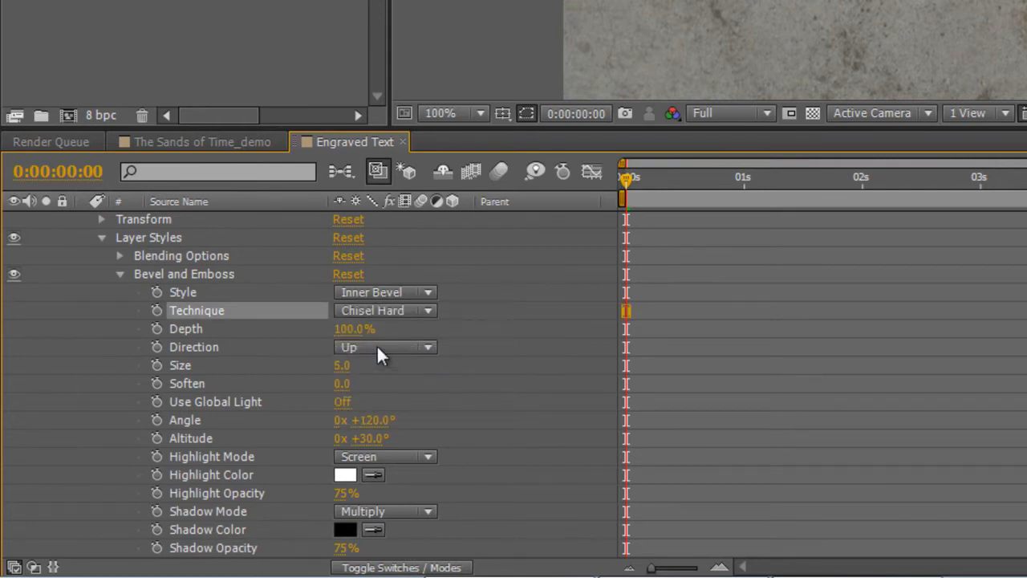
click(385, 347)
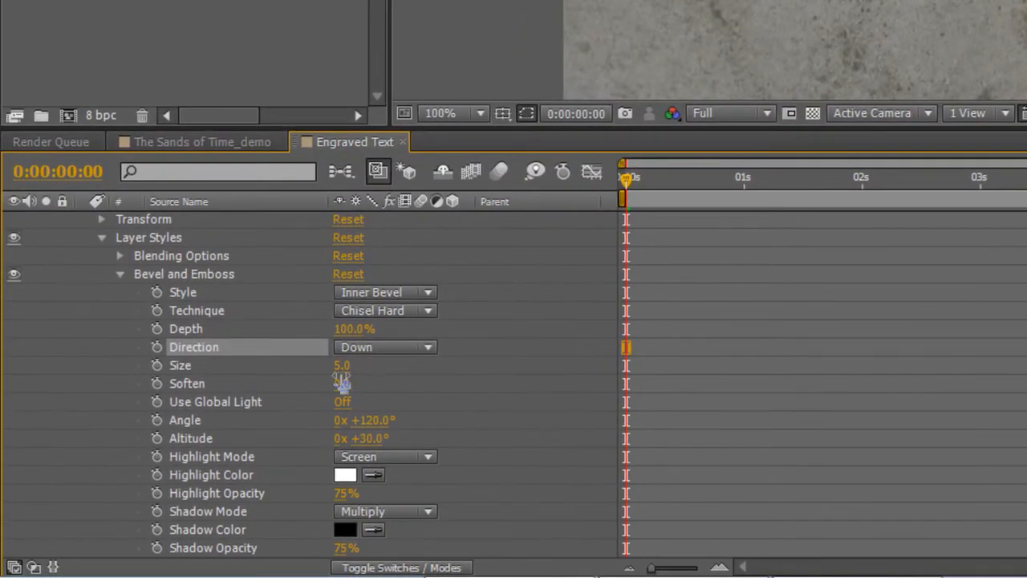
double_click(341, 366)
text(15)
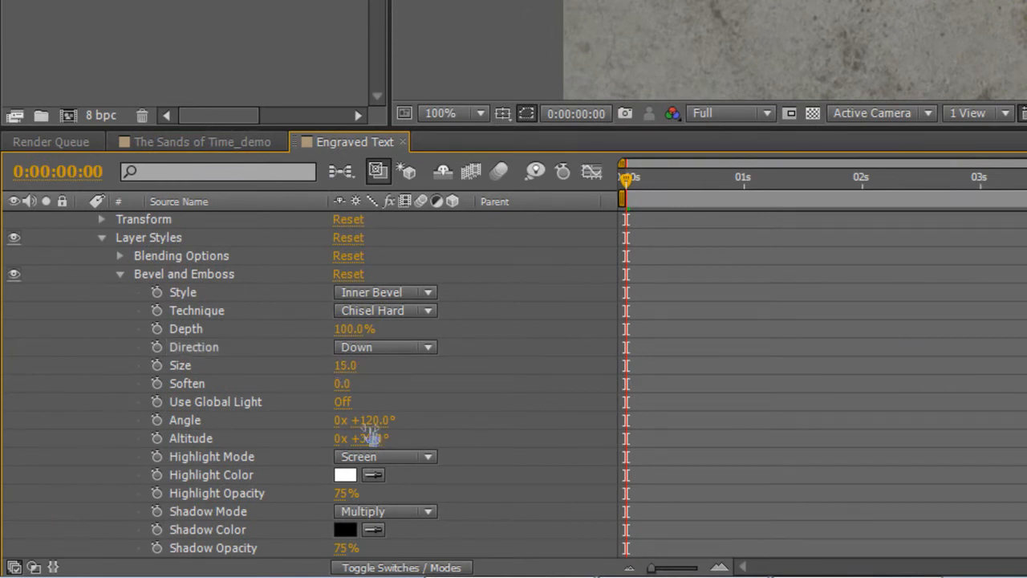
Step: Set bevel altitude 13°, highlight mode Linear Dodge and shadow mode Overlay
drag(369, 437, 369, 436)
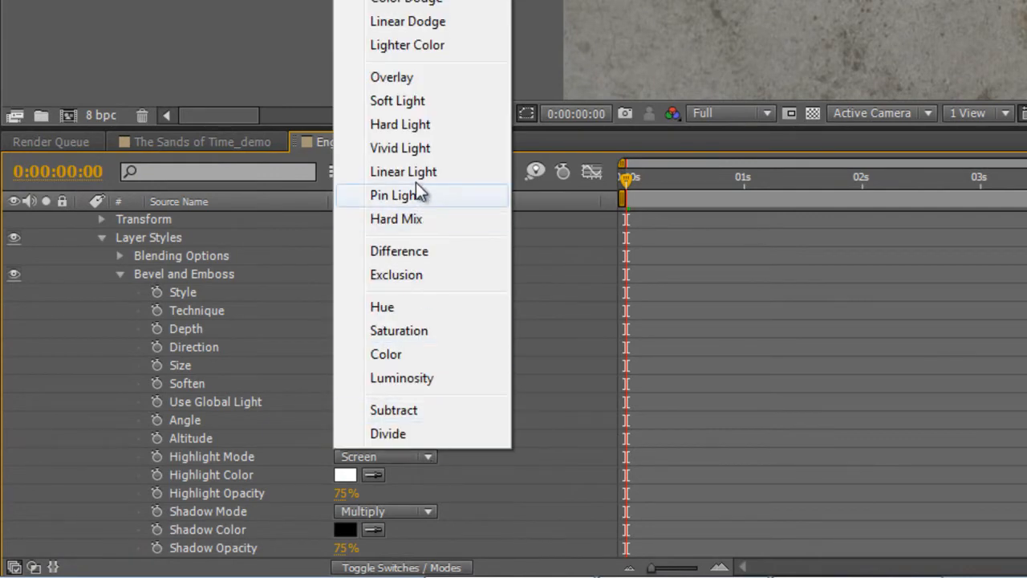
click(408, 21)
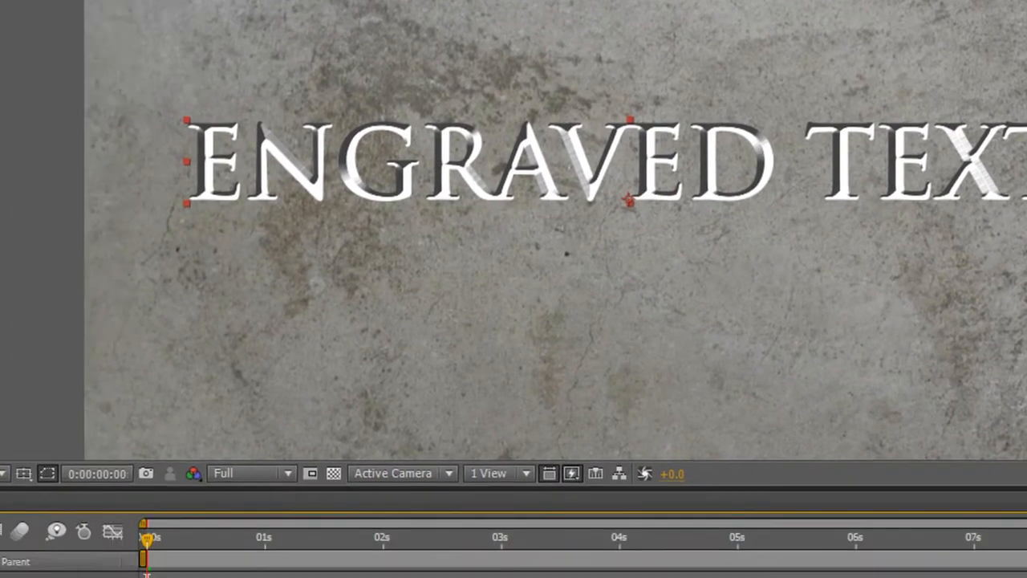
click(385, 510)
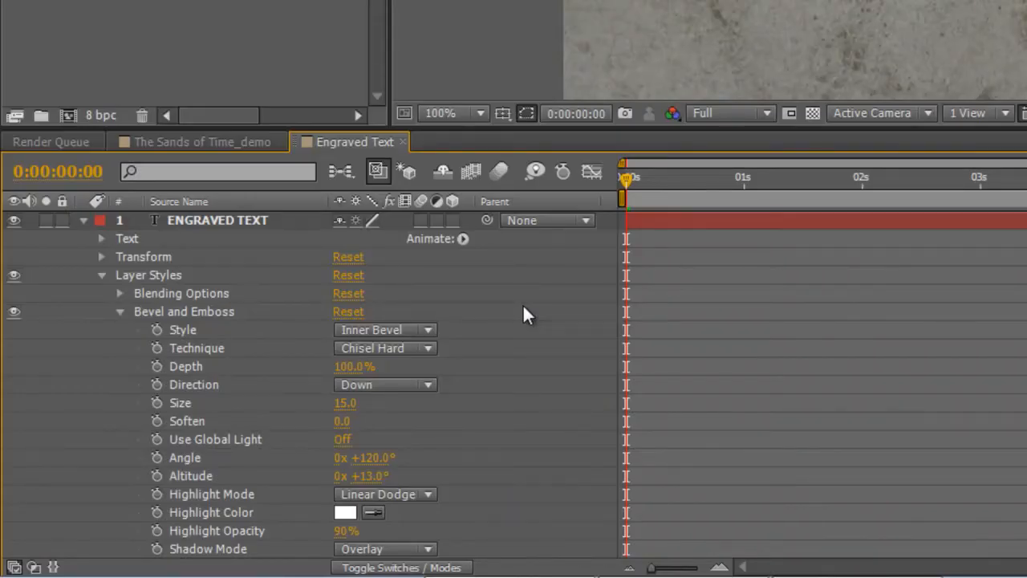
Step: Set the ENGRAVED TEXT layer's blending mode to Multiply
right_click(218, 220)
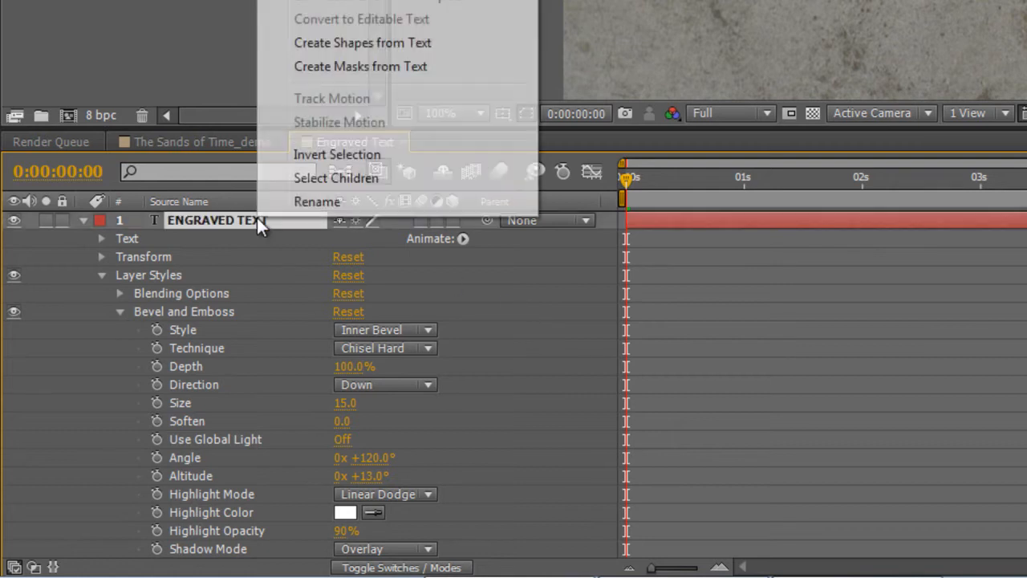
click(337, 193)
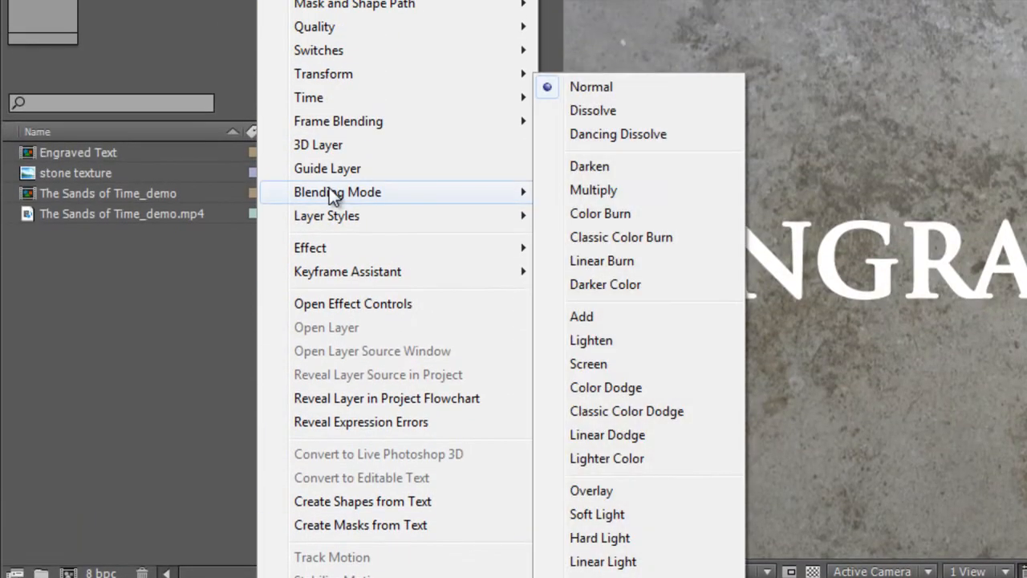
mouse_move(658, 189)
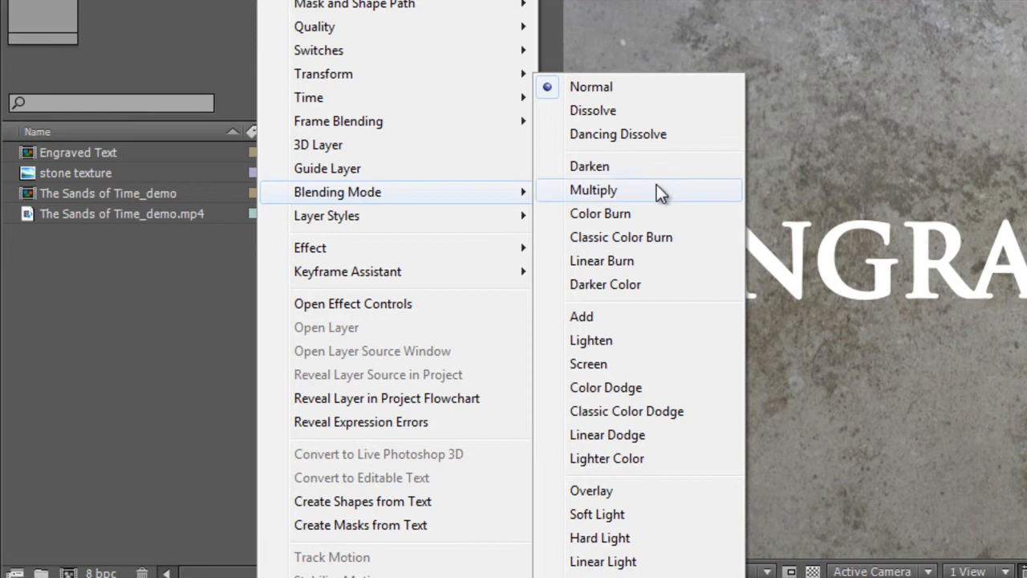
click(594, 190)
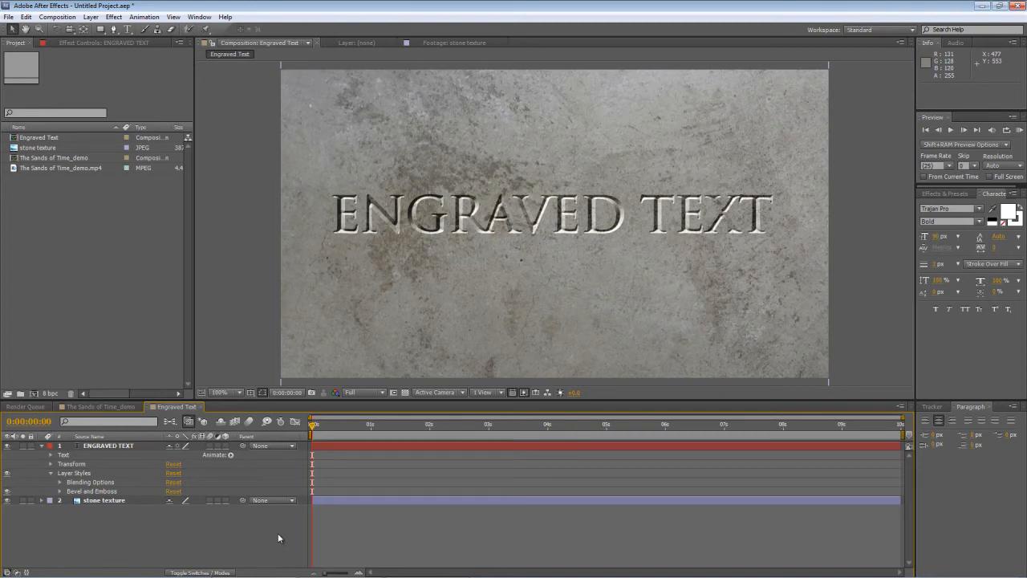
mouse_move(267, 536)
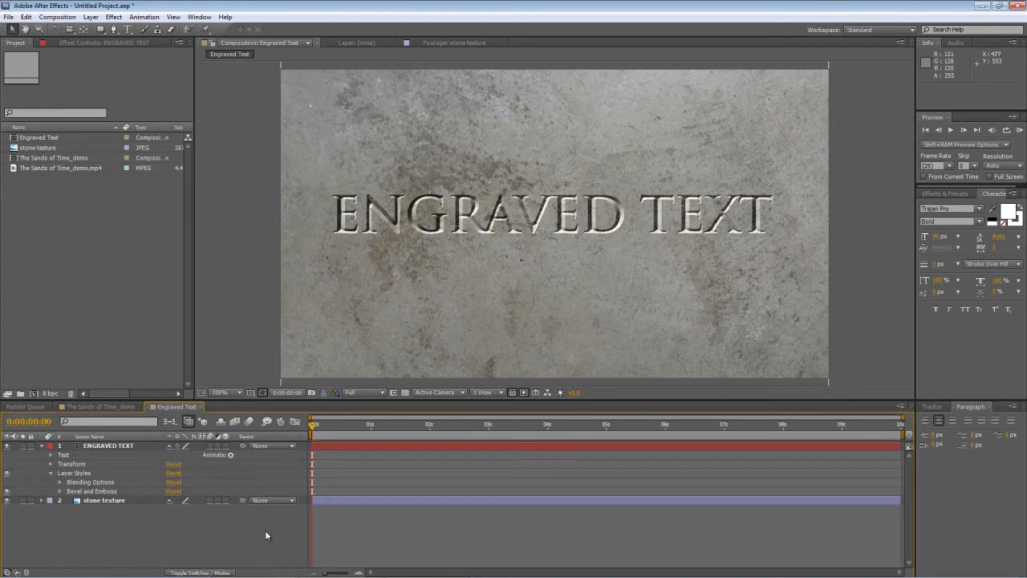
Step: Select the ENGRAVED TEXT layer to add another layer style
click(109, 446)
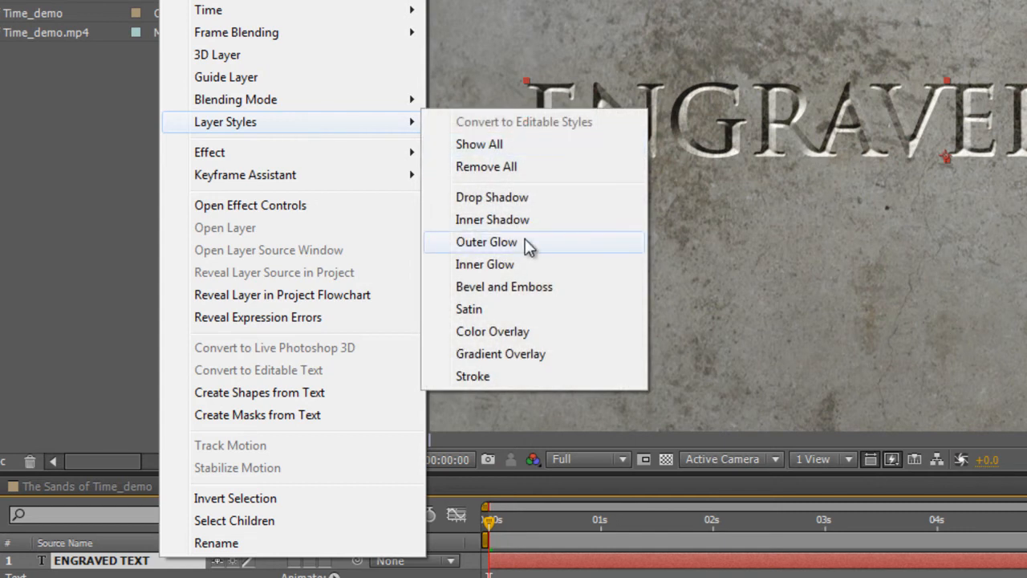
Step: Add an Outer Glow with 50% opacity and Pin Light blending
click(486, 241)
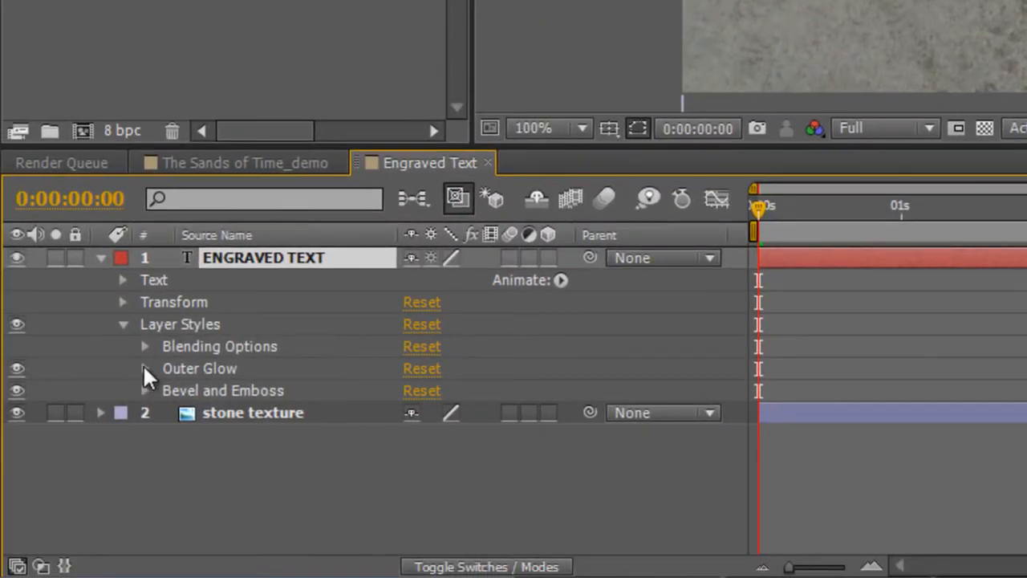
click(144, 368)
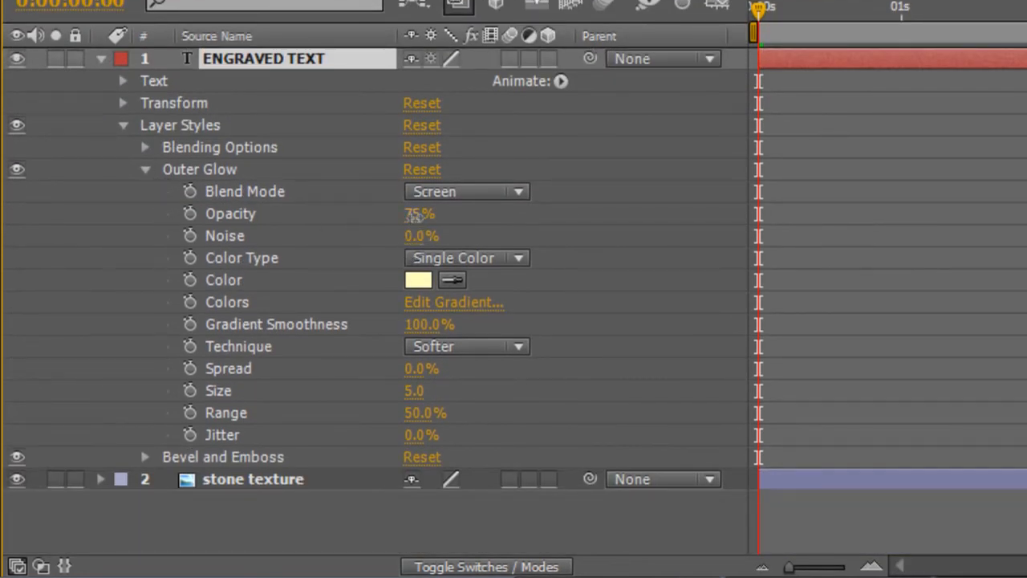
double_click(419, 213)
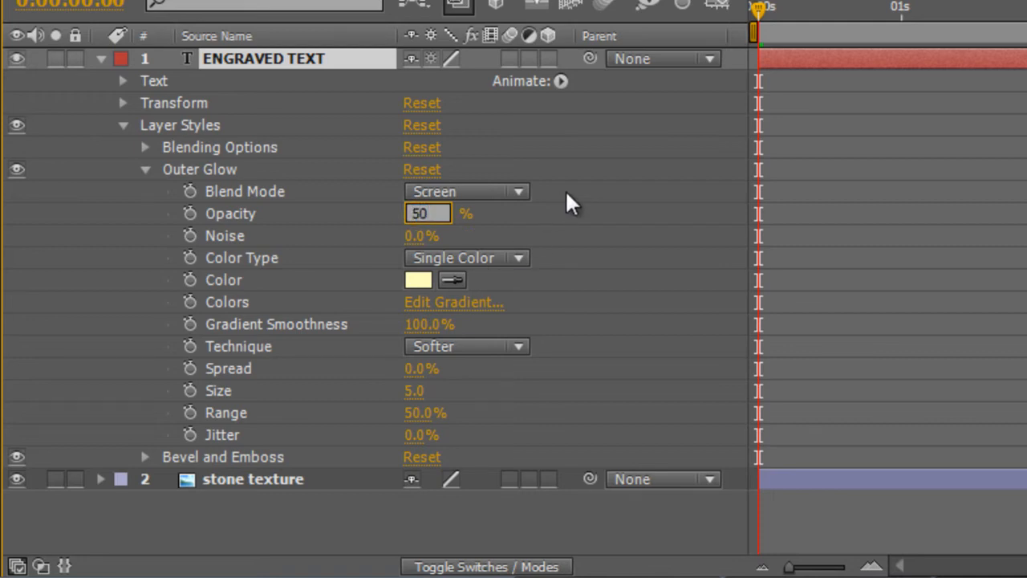
click(465, 191)
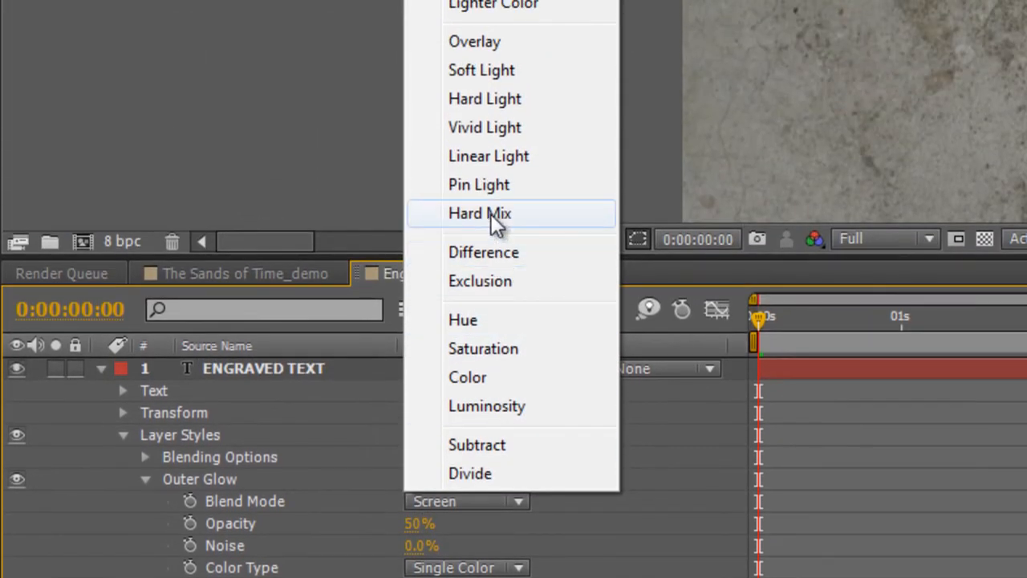
click(478, 185)
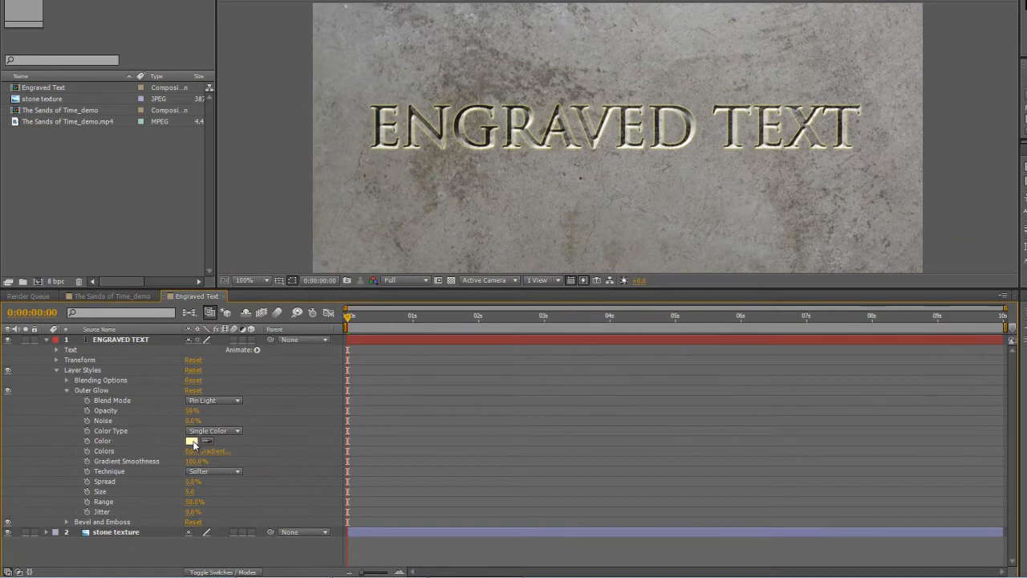
Step: Set the glow colour to white and adjust its range value
click(192, 440)
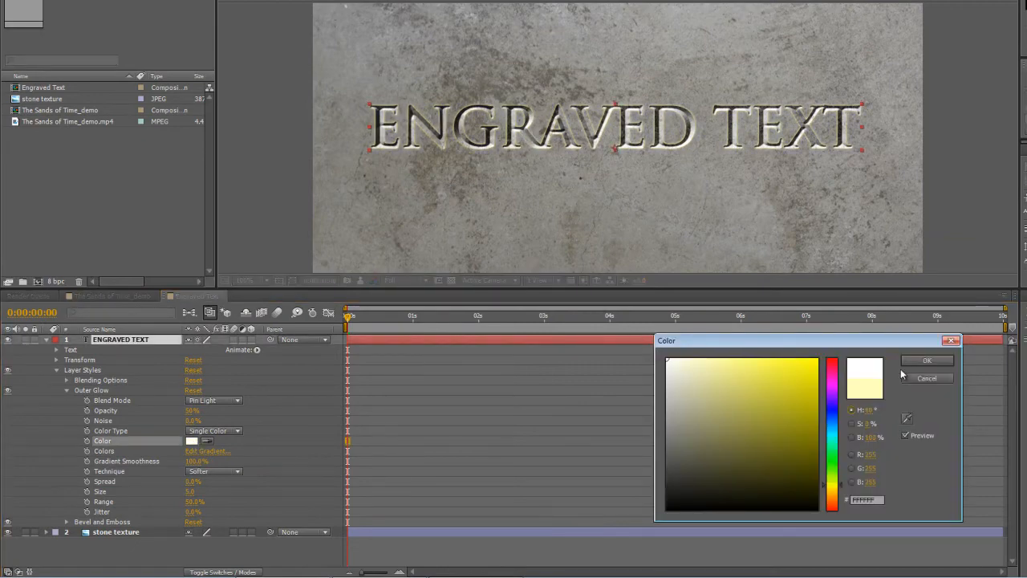
click(928, 360)
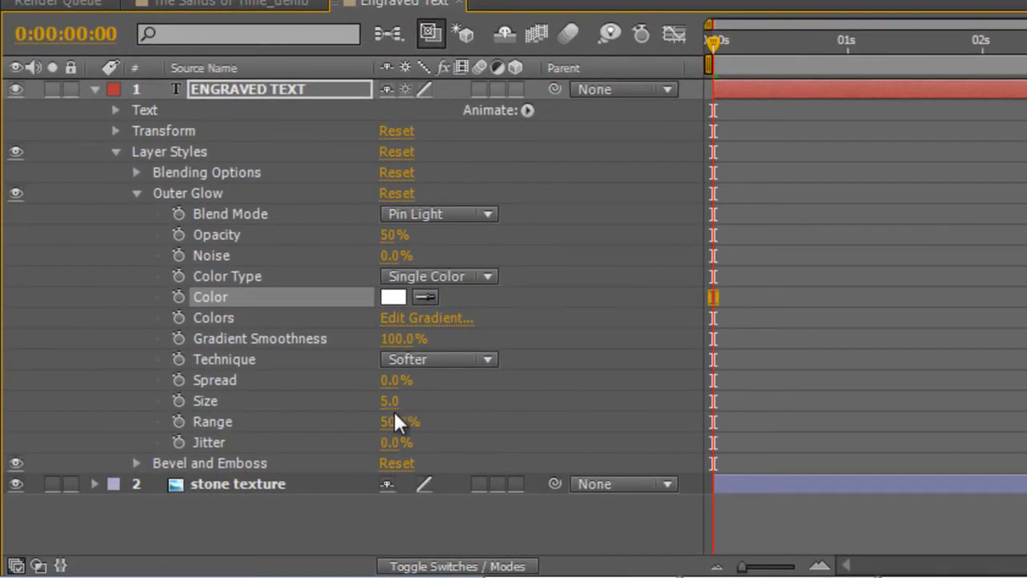
double_click(388, 401)
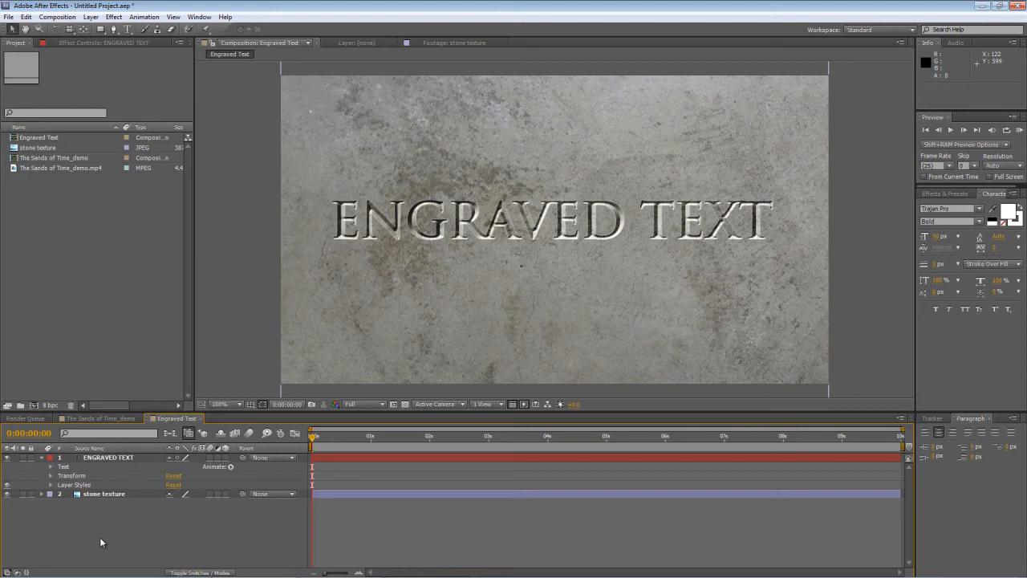
mouse_move(41, 462)
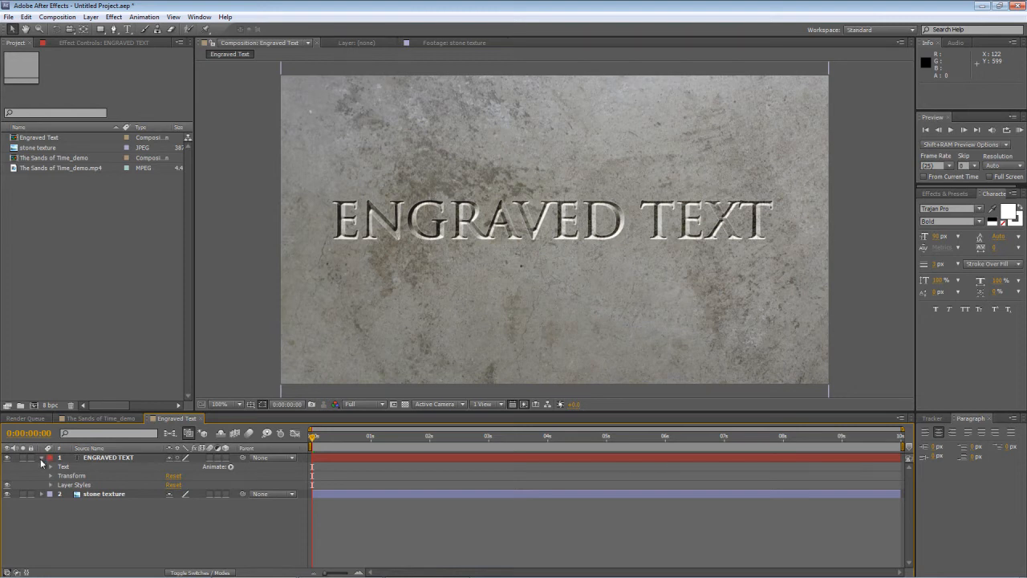
Step: Collapse the text layer's properties in the timeline
click(42, 458)
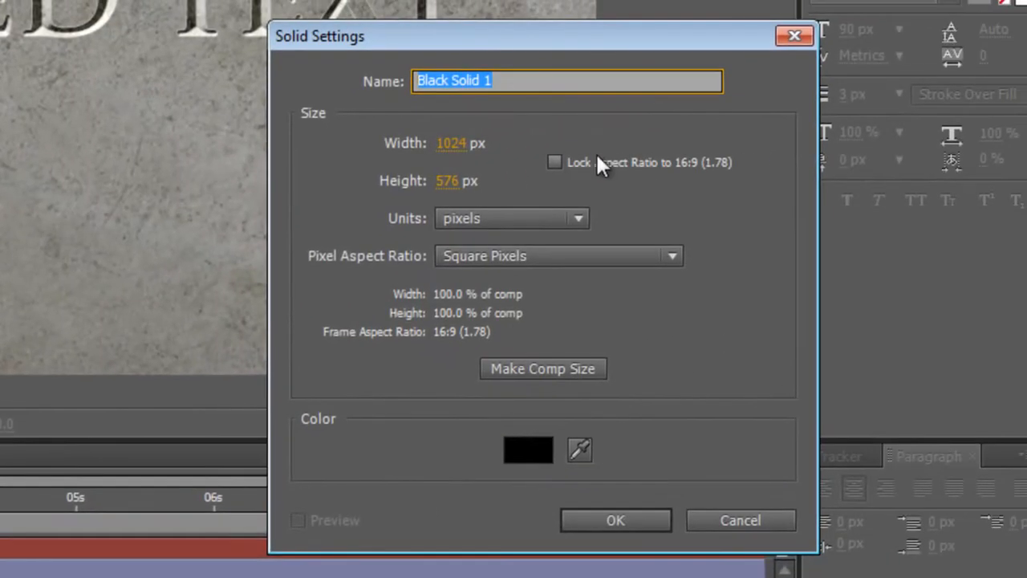
Step: Name the new black comp-size solid 'Fake Light' and create it
text(Fake Ligh)
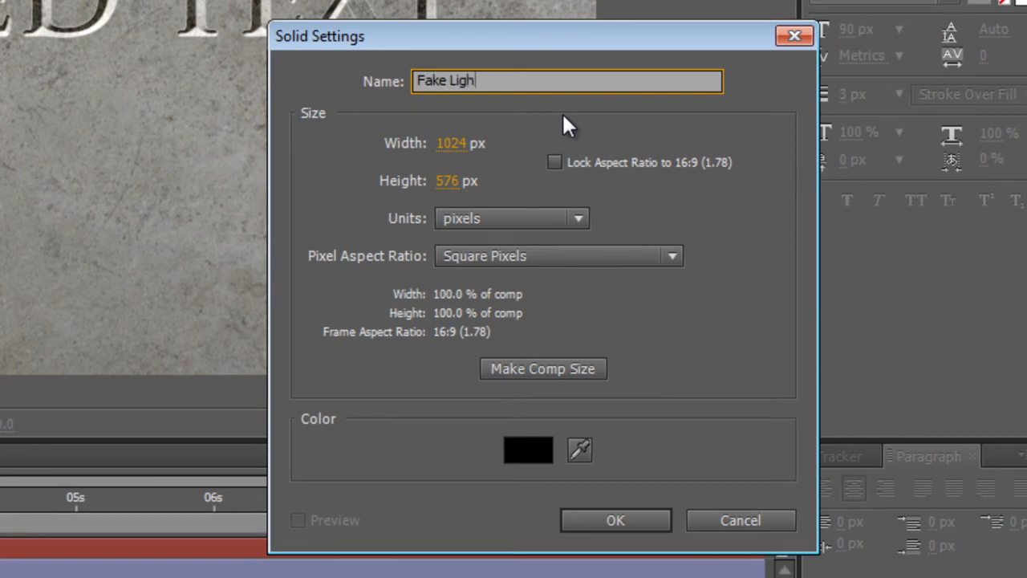
text(t)
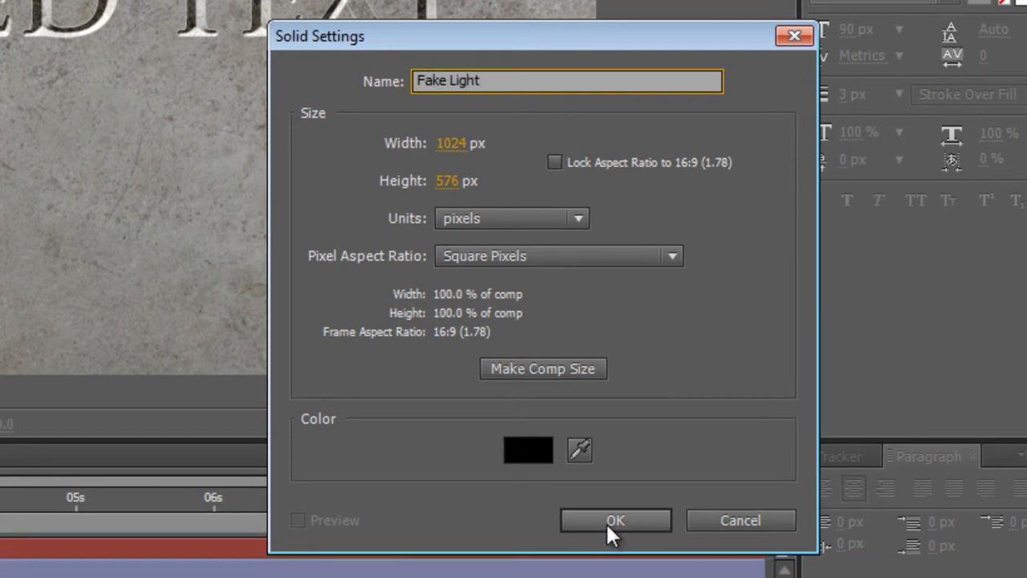
click(614, 519)
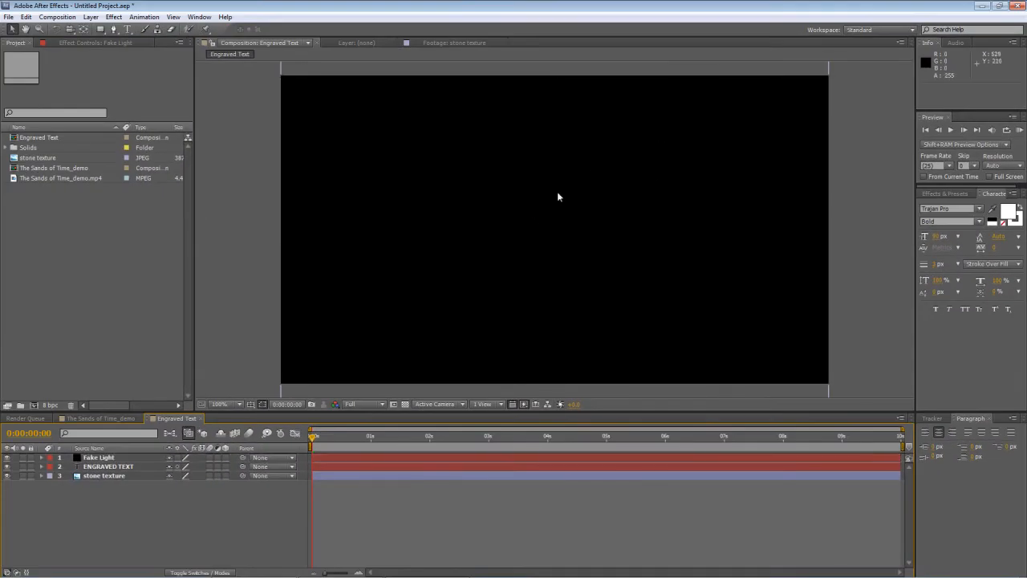
Step: Zoom the viewer out and draw a mask on the Fake Light solid with the Pen tool
click(221, 405)
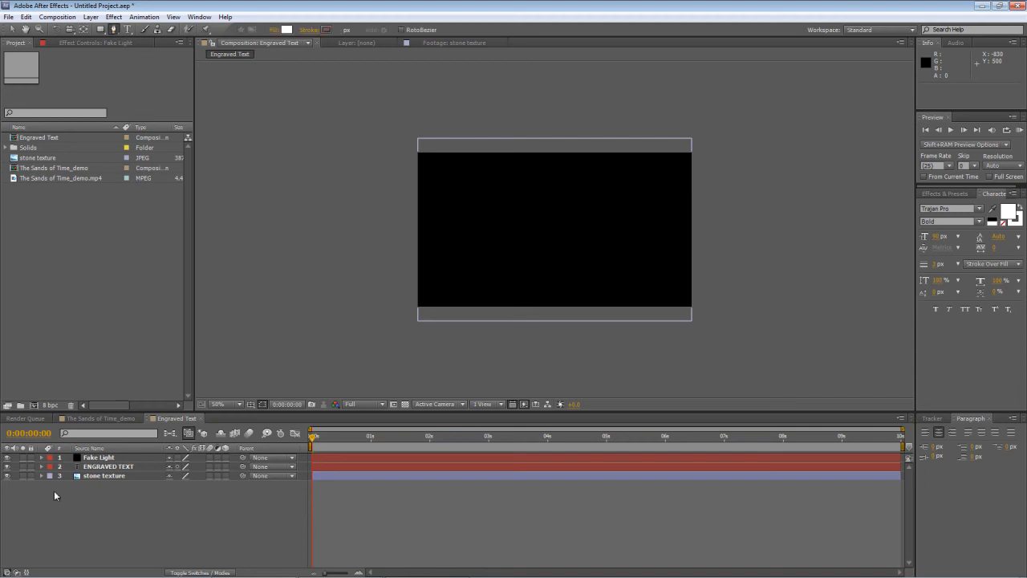
click(97, 455)
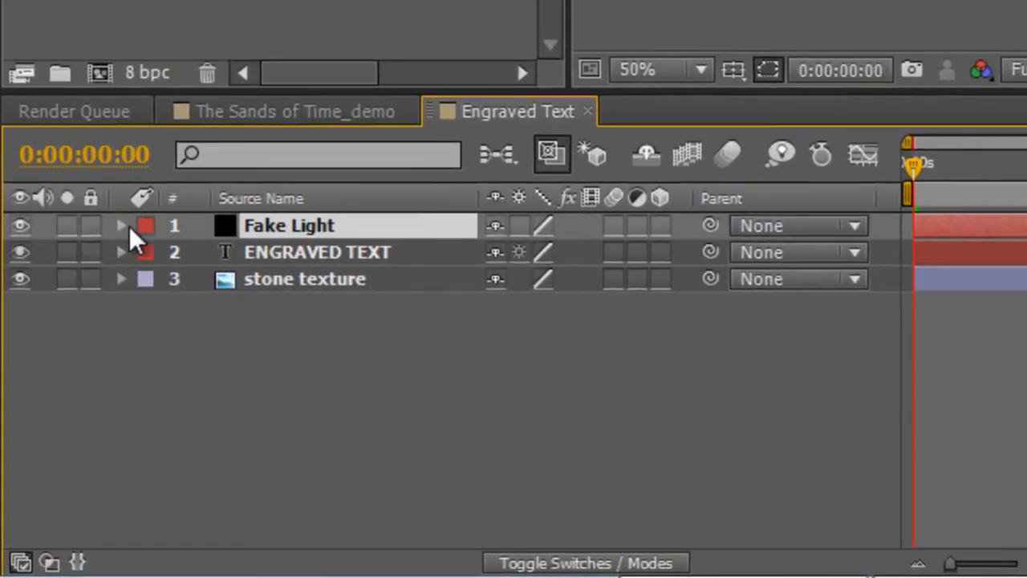
Step: Set Mask 1 on the Fake Light solid from Add to Subtract
click(121, 225)
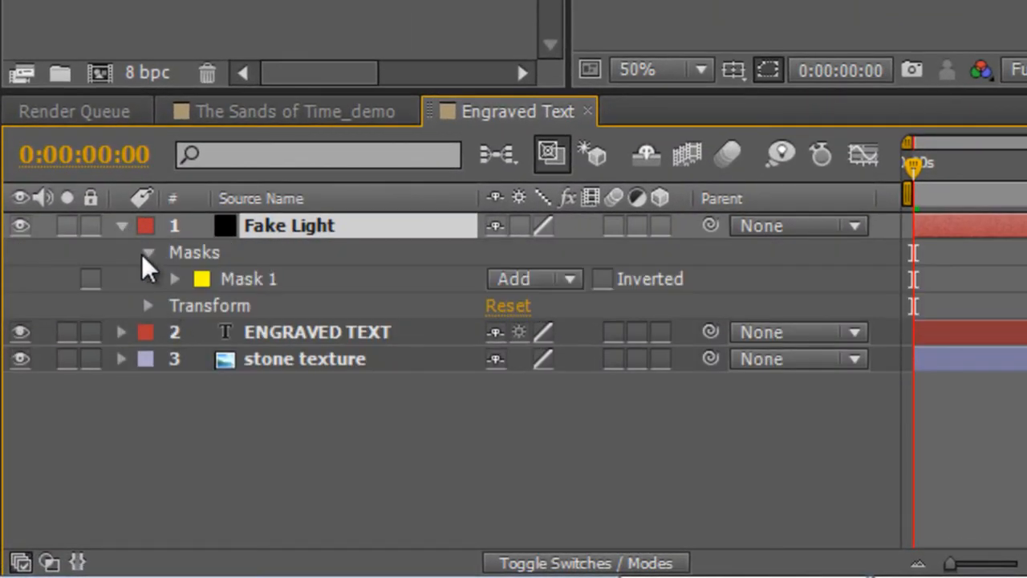
click(174, 279)
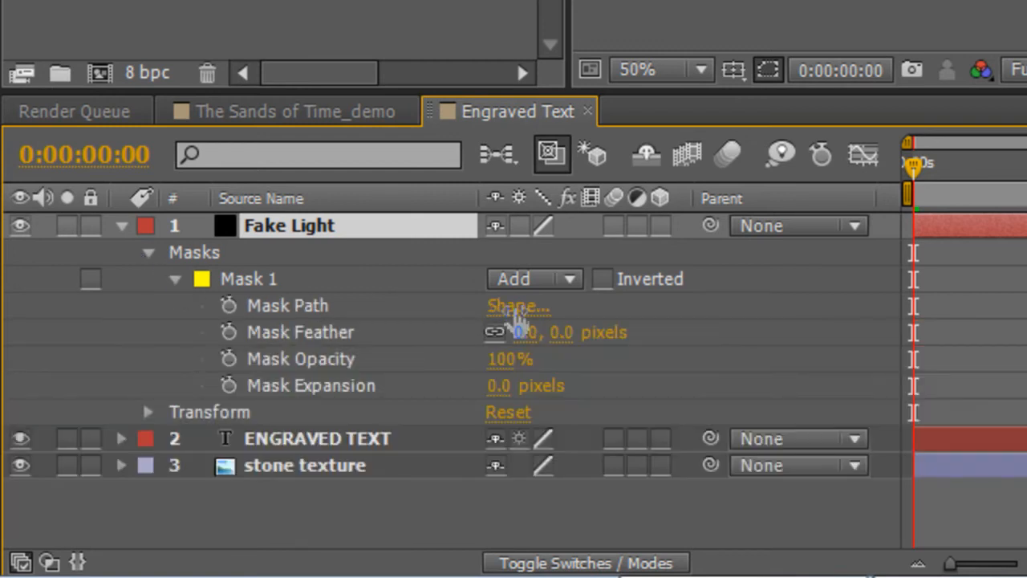
click(533, 279)
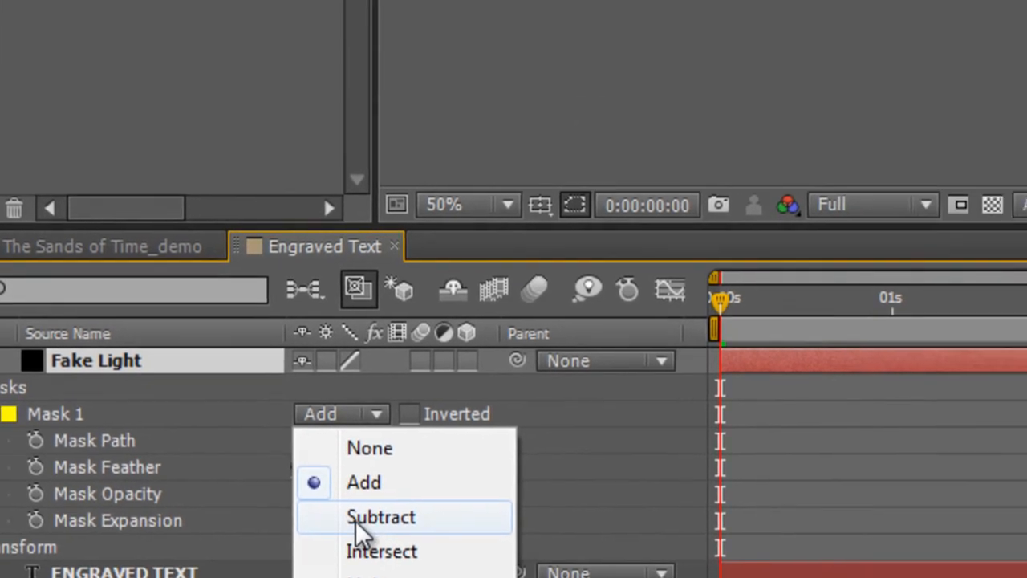
click(380, 517)
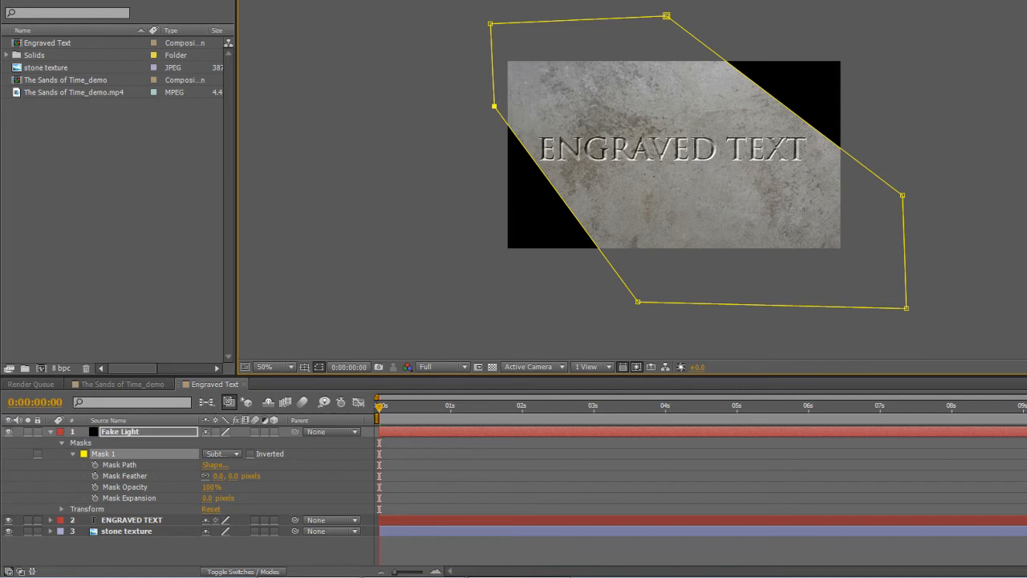
Step: Drag Mask 1's top and corner vertices outward above the stone to reshape it
drag(666, 16, 680, 31)
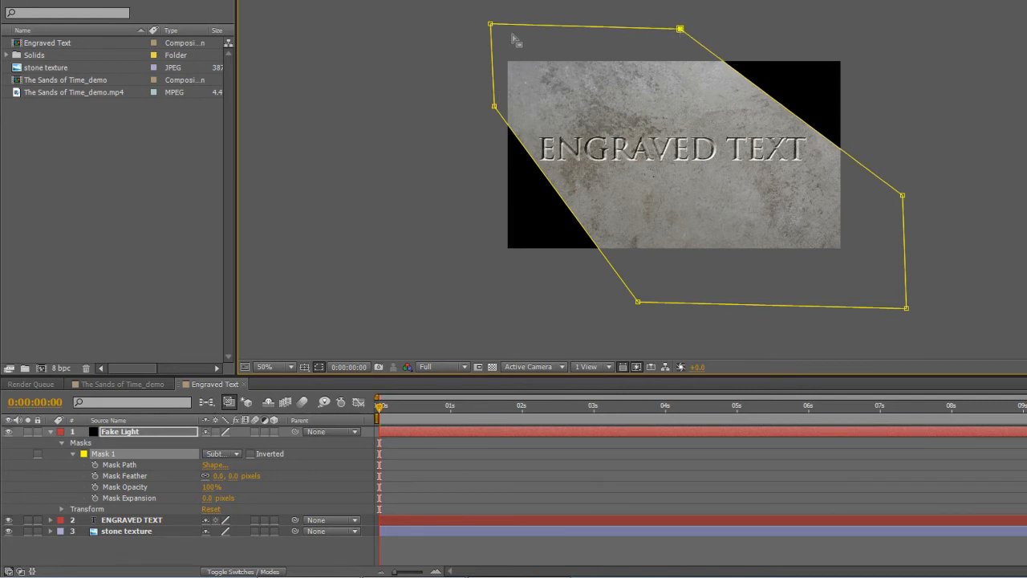
drag(491, 26, 507, 16)
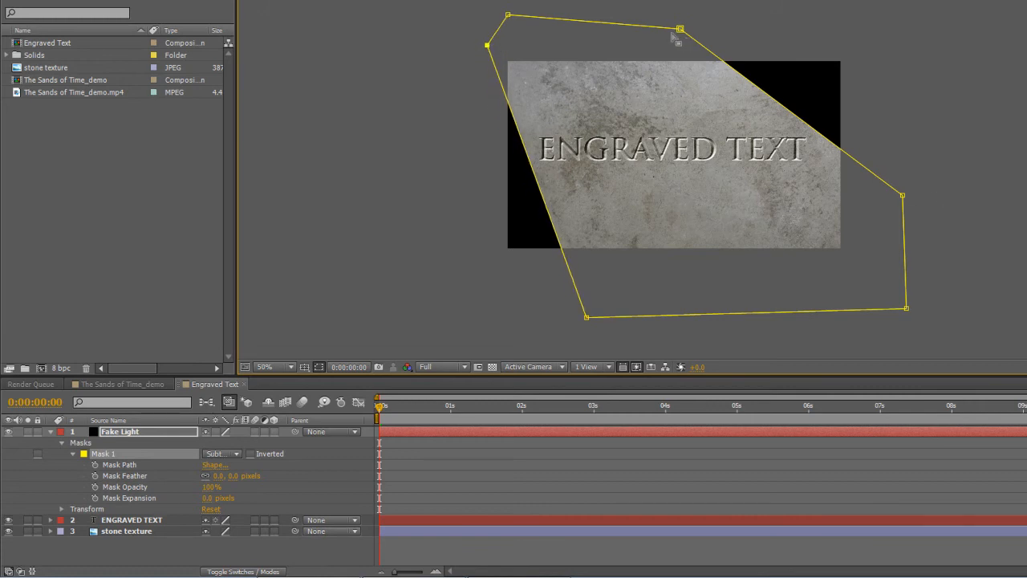
drag(681, 29, 700, 21)
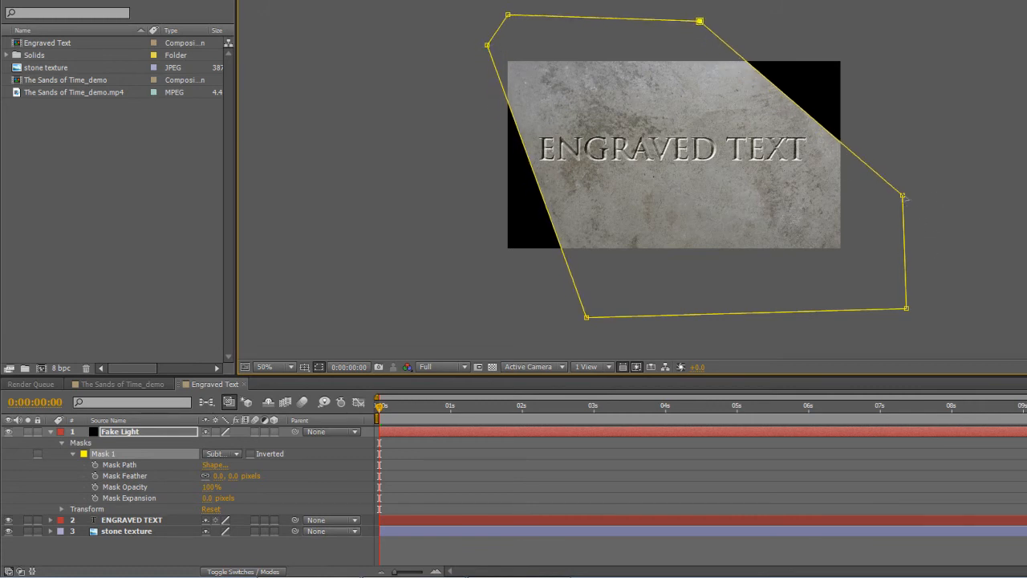
drag(905, 196, 891, 207)
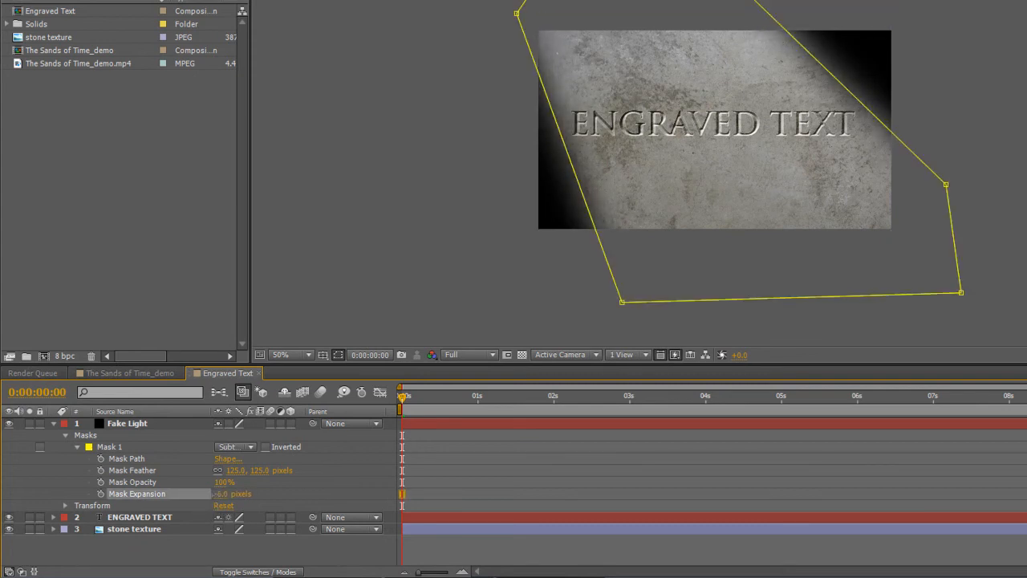
Step: Scrub Mask 1's feather and expansion so the black overlay fades softly into the stone
drag(232, 495, 209, 494)
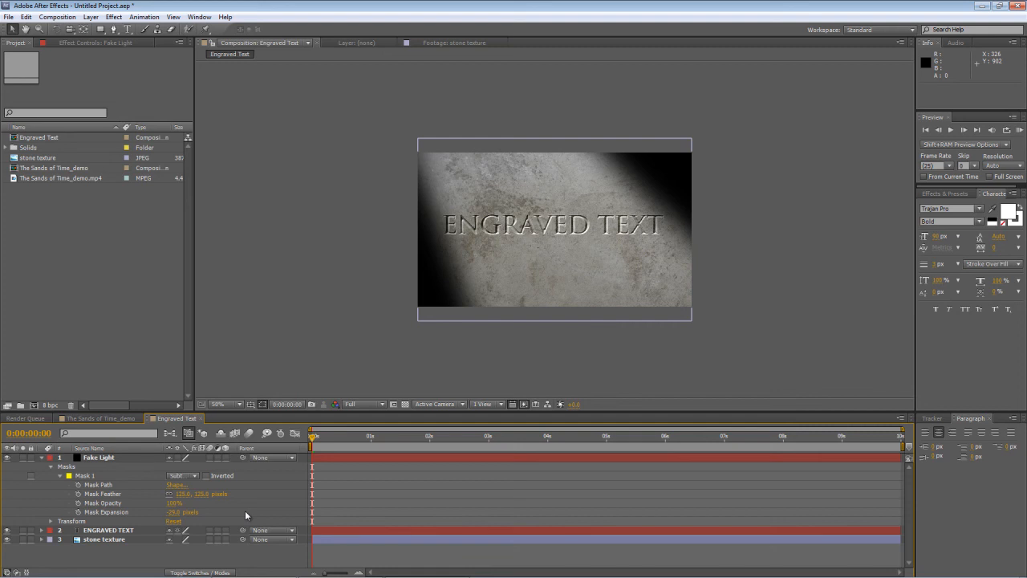
click(97, 457)
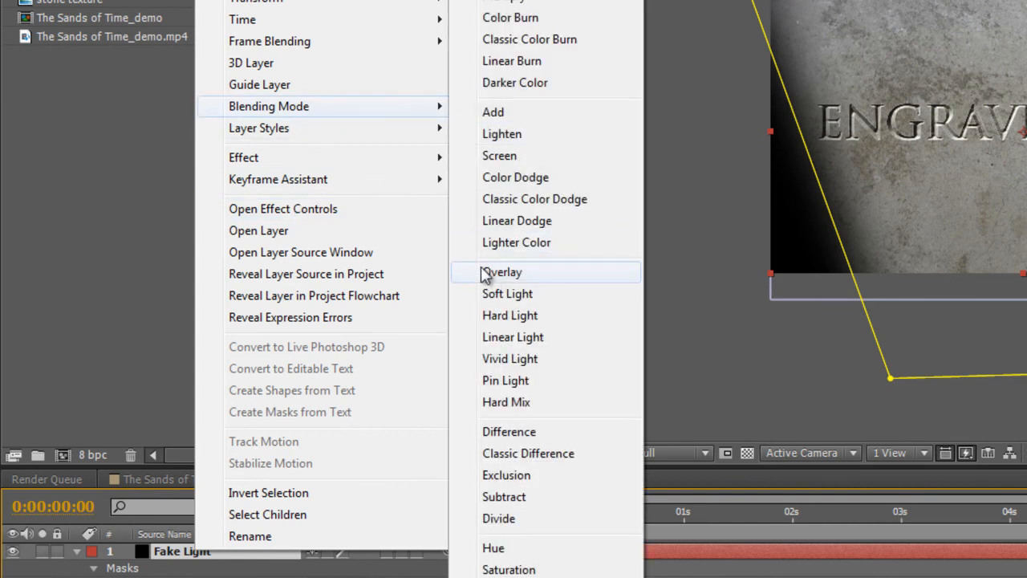
Step: Set the Fake Light layer's blending mode to Overlay
click(501, 273)
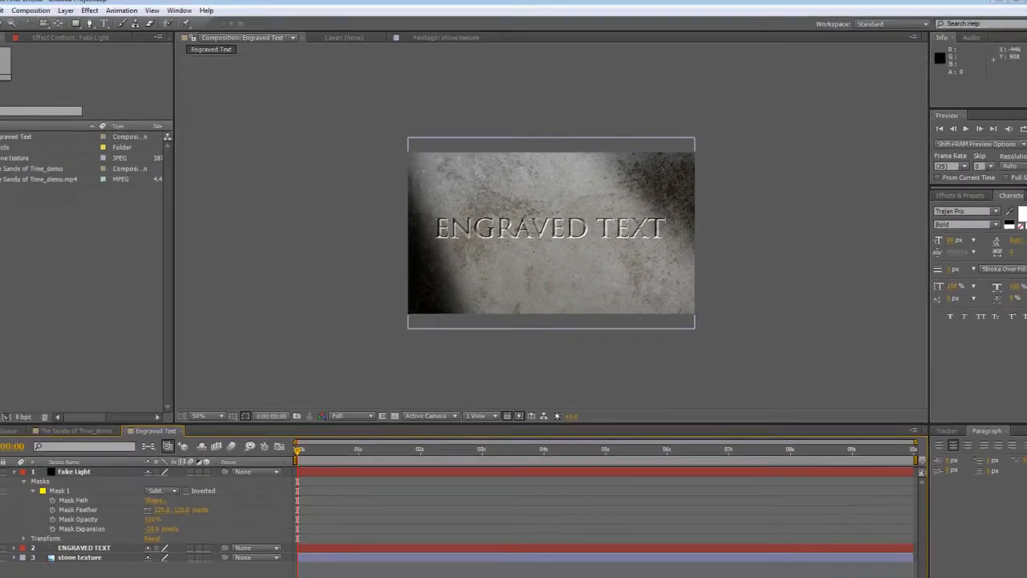